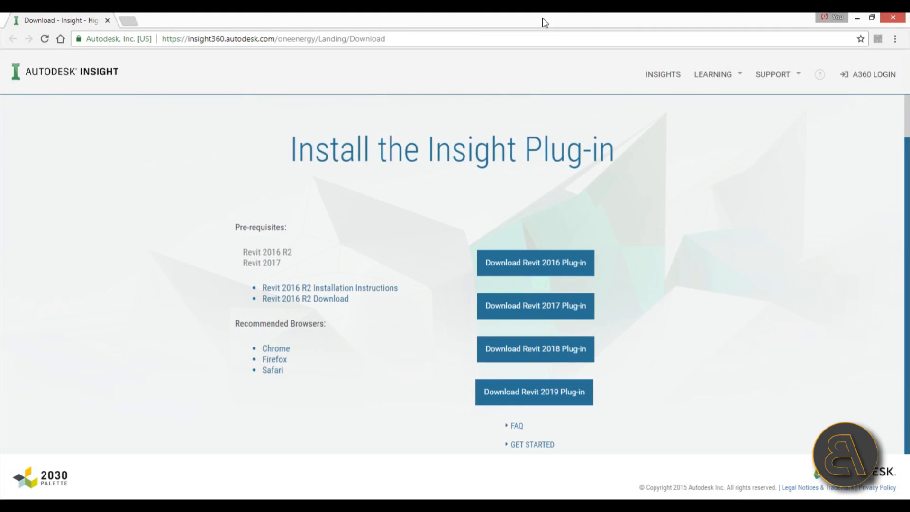
mouse_move(479, 36)
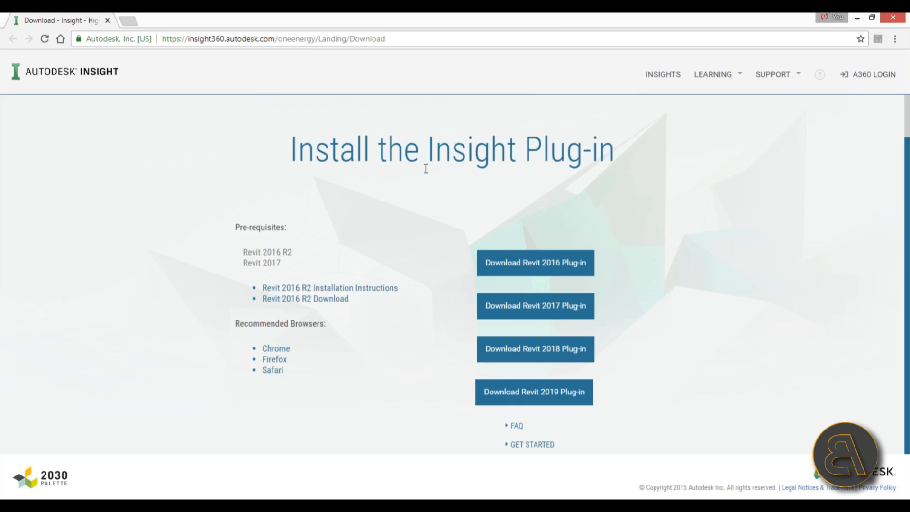
mouse_move(506, 399)
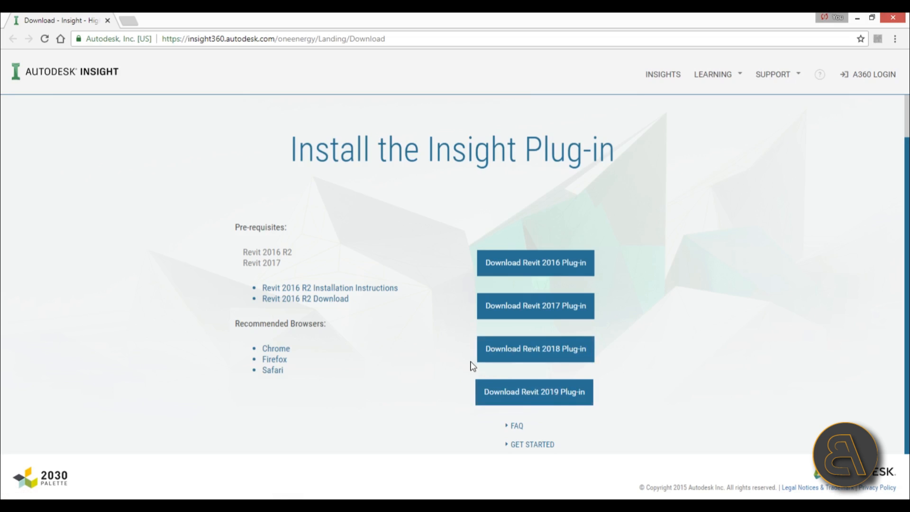
mouse_move(436, 367)
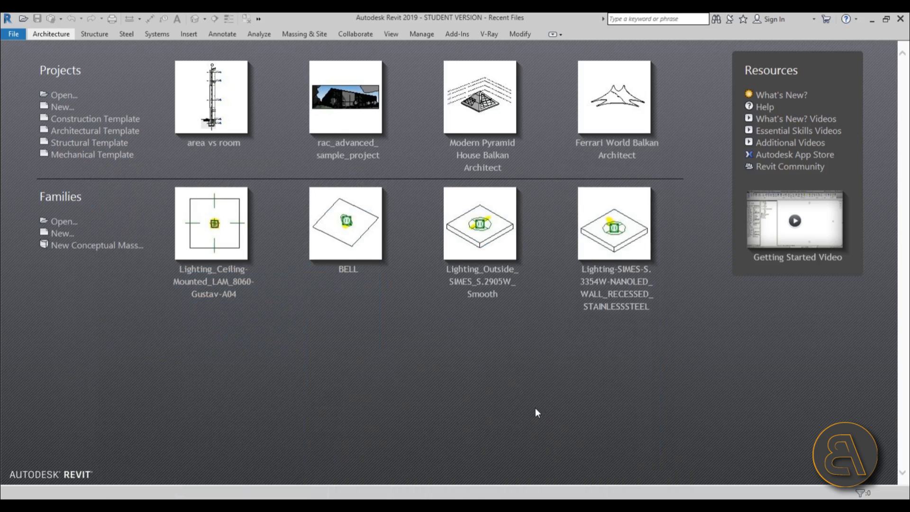
mouse_move(324, 151)
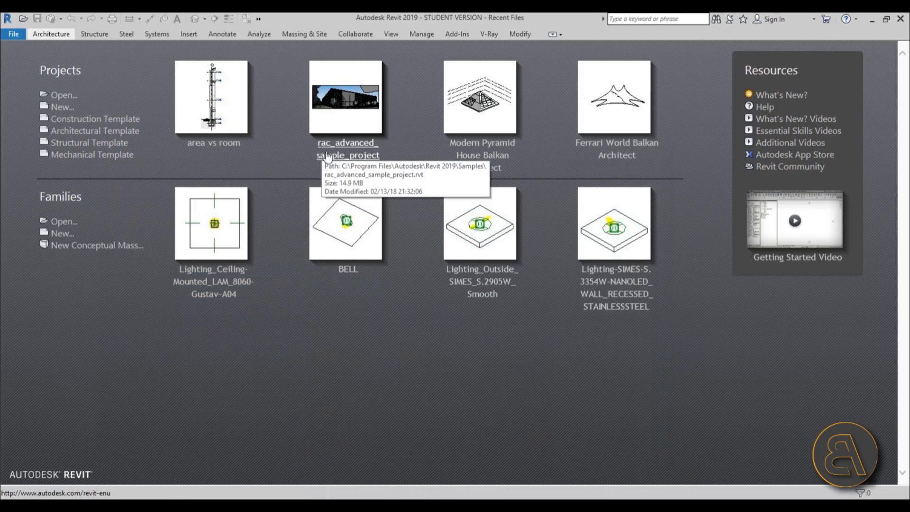
mouse_move(349, 58)
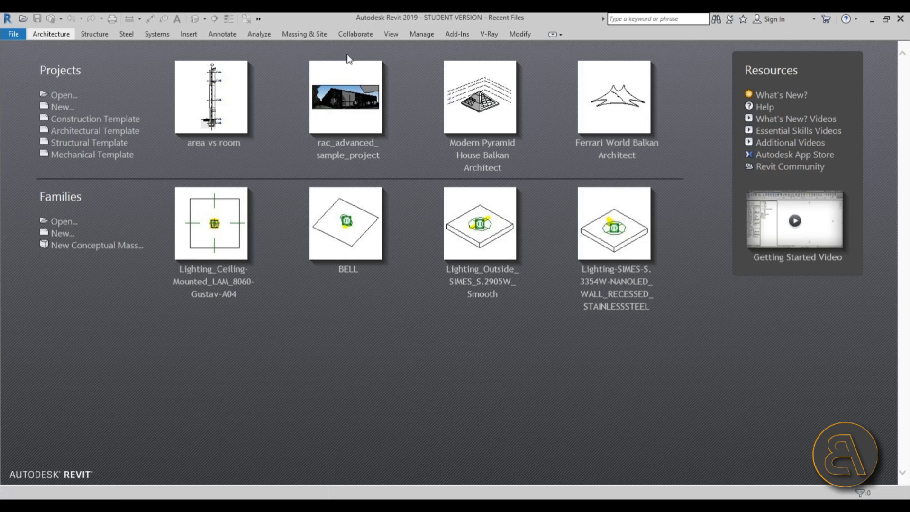
mouse_move(300, 178)
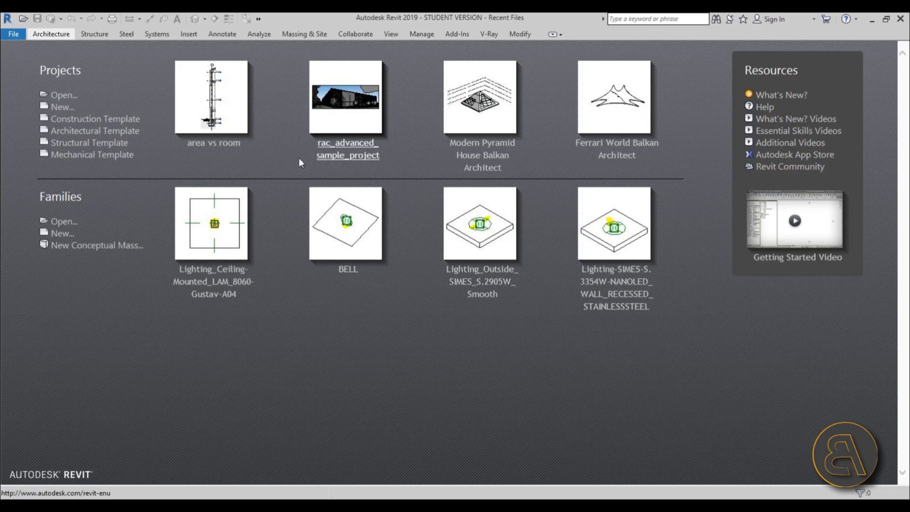
mouse_move(132, 110)
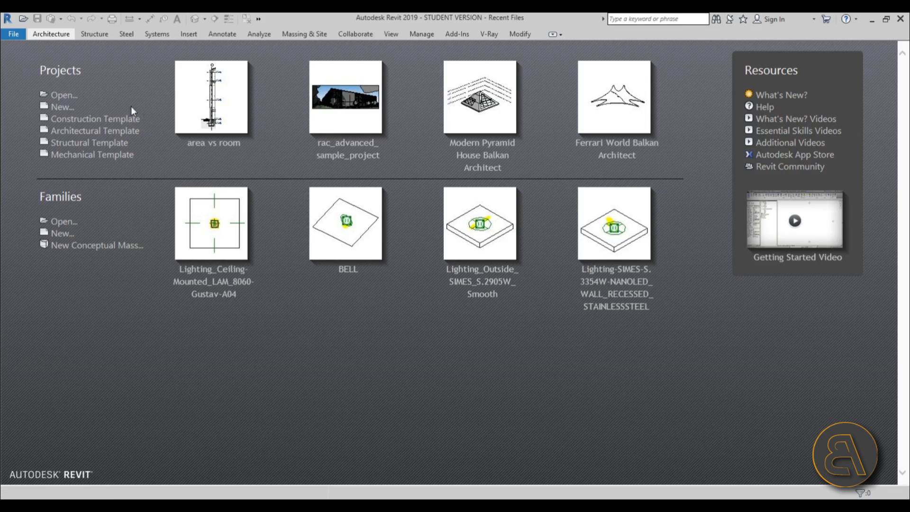
Browse the Open dialog to C:\Program Files\Autodesk\Revit 2019\Samples
click(63, 95)
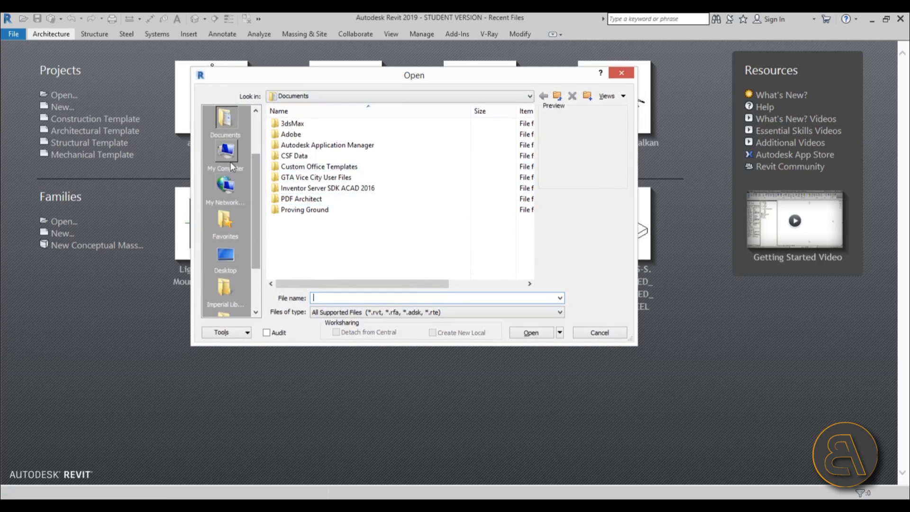
click(224, 151)
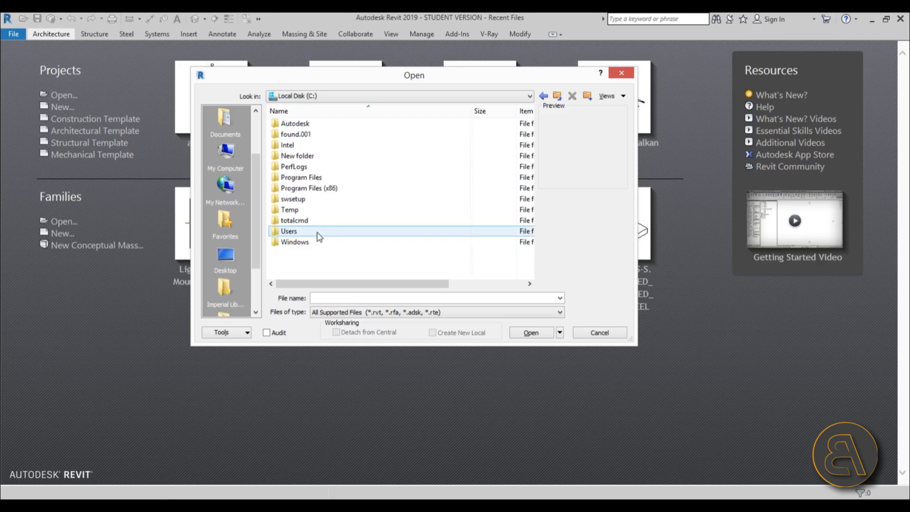
click(301, 177)
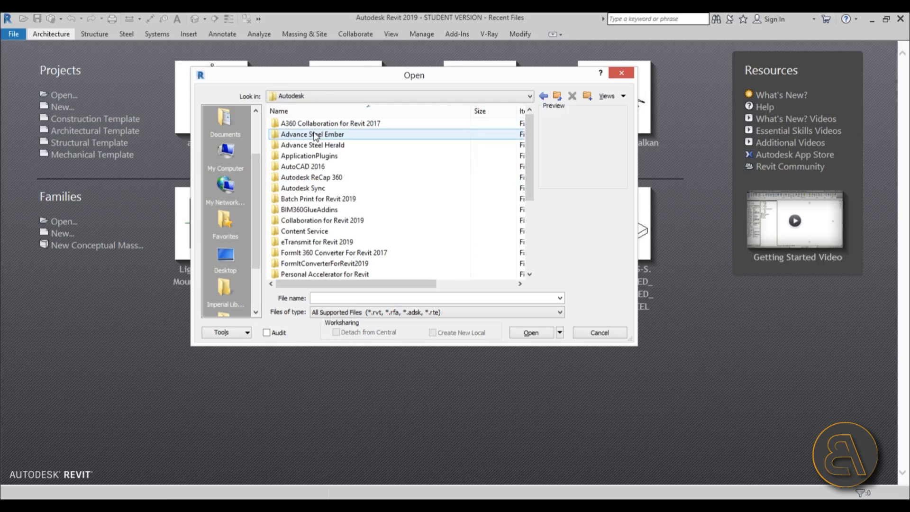
scroll(down, 3)
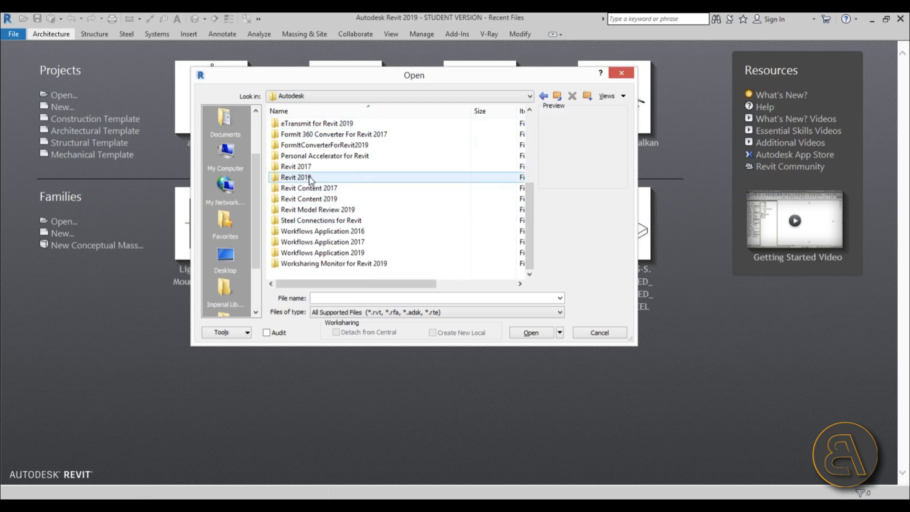
double_click(296, 177)
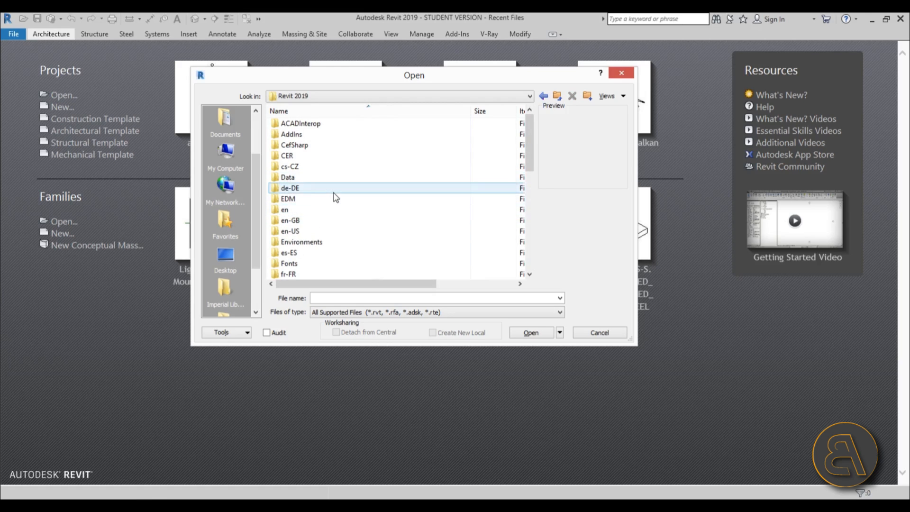
scroll(down, 3)
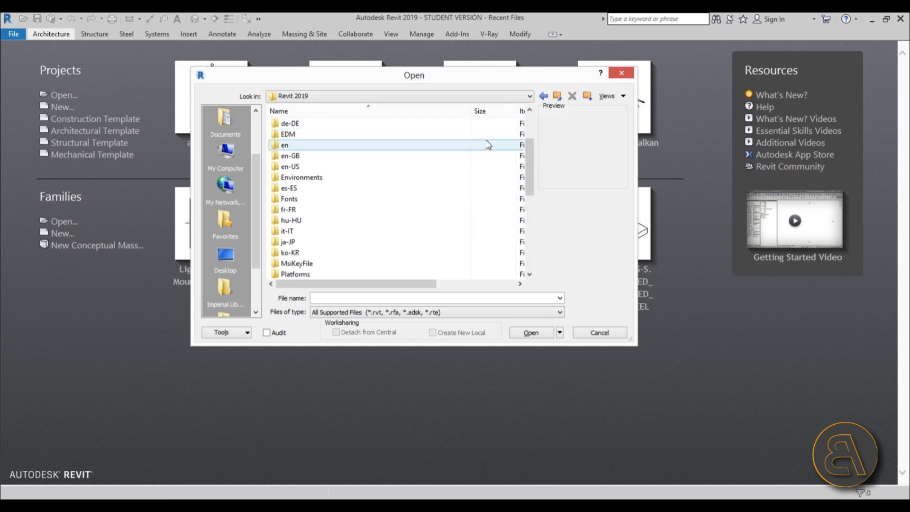
scroll(down, 3)
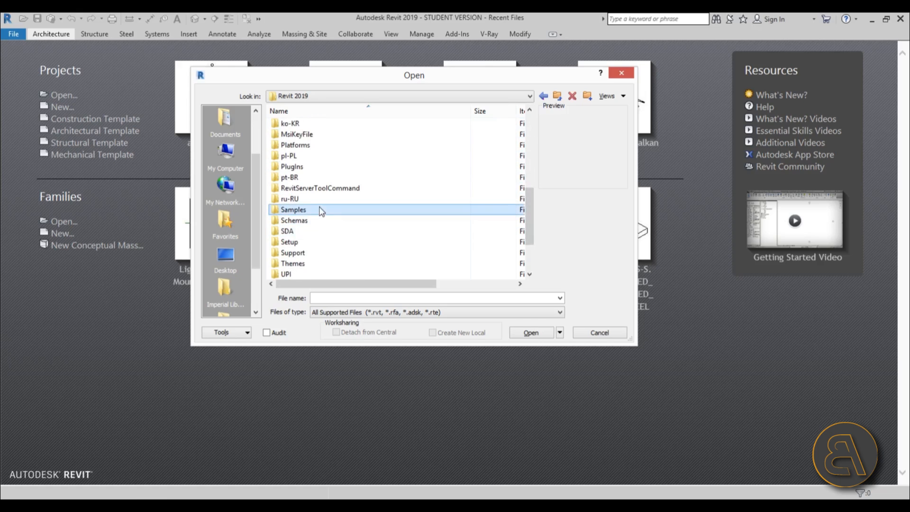
double_click(292, 209)
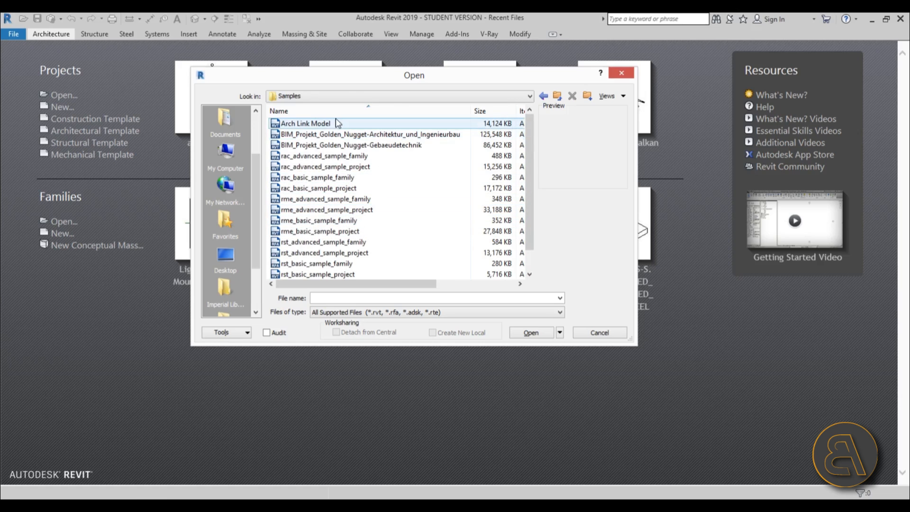
Preview several sample files, then open rac_advanced_sample_project.rvt
click(305, 123)
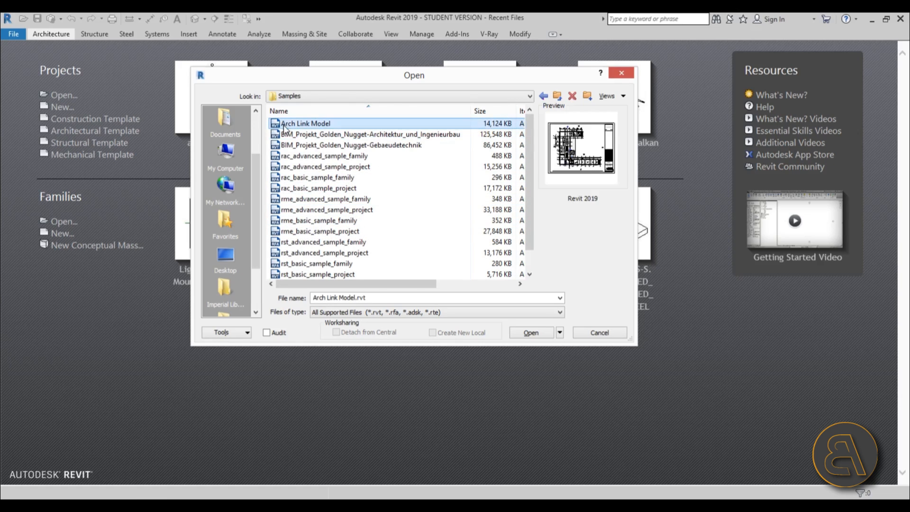
click(327, 209)
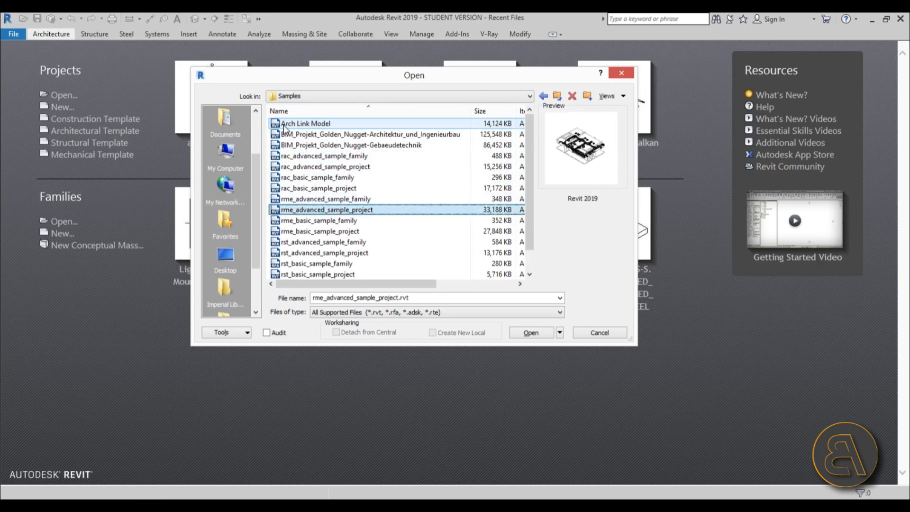
click(324, 263)
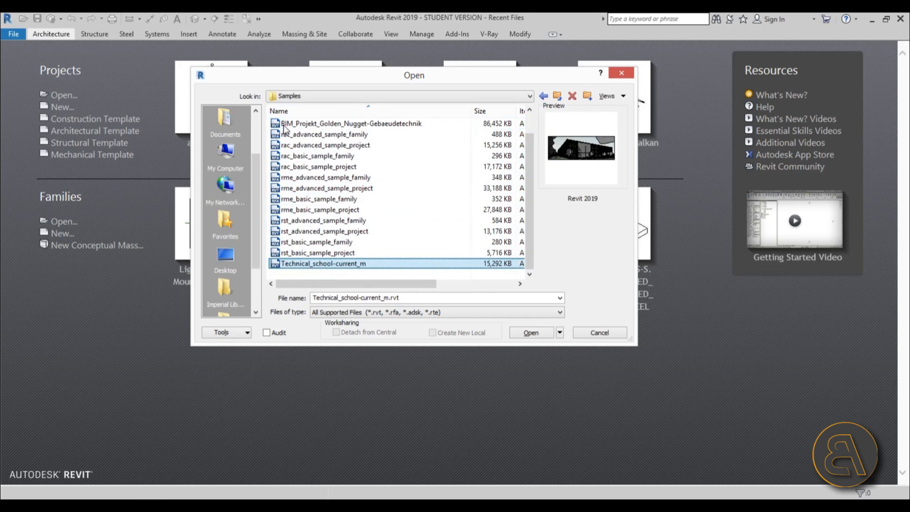
click(324, 220)
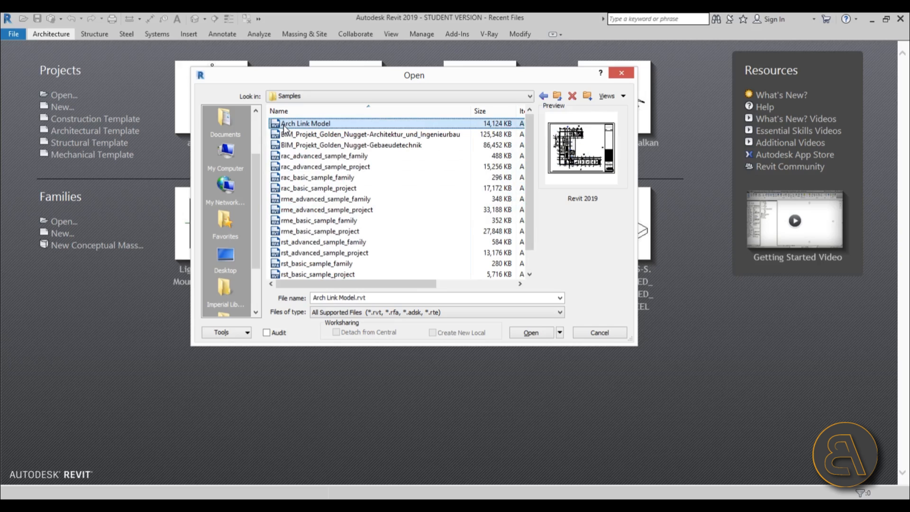
click(324, 166)
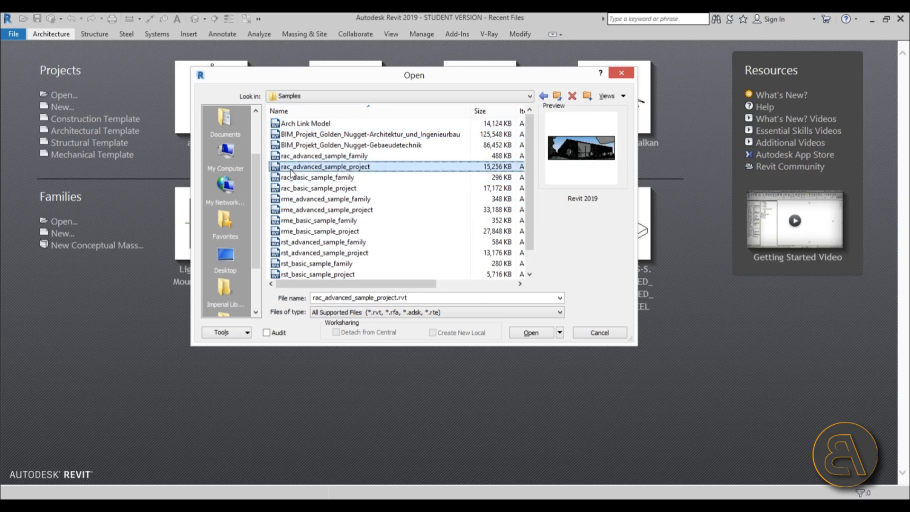
mouse_move(292, 175)
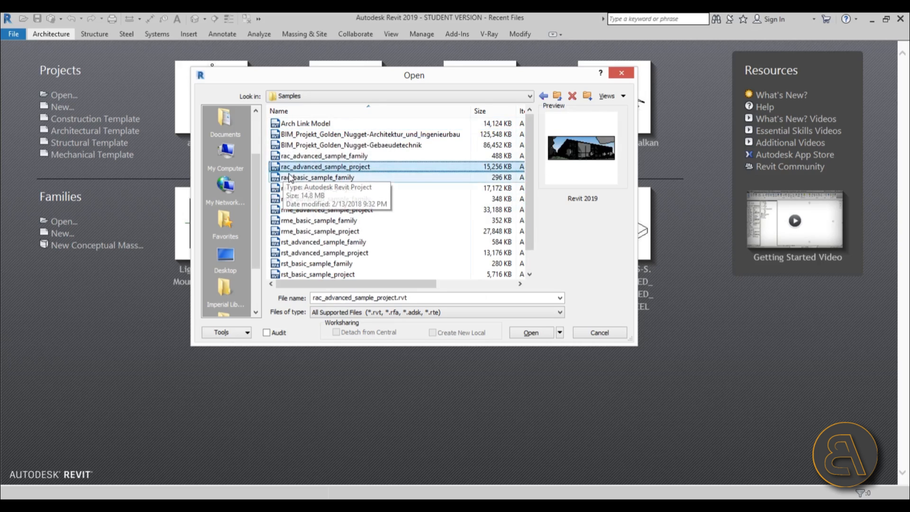
mouse_move(366, 173)
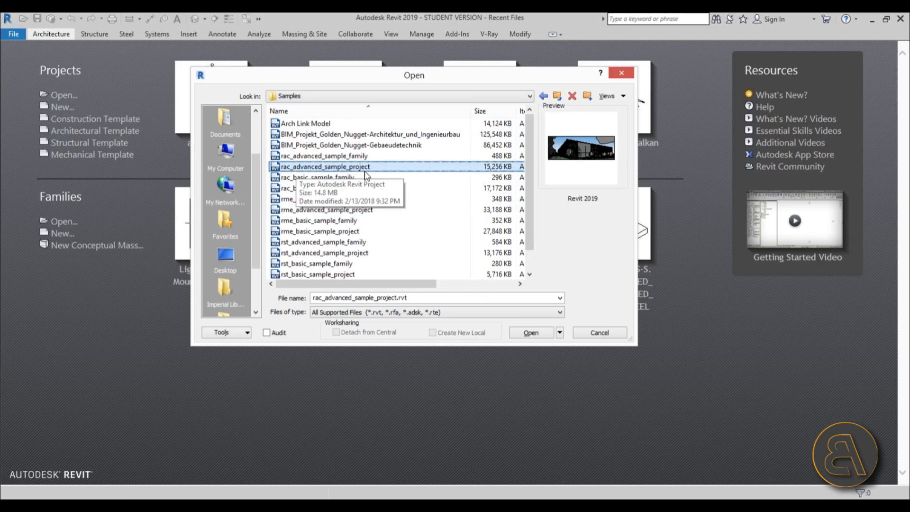
click(531, 333)
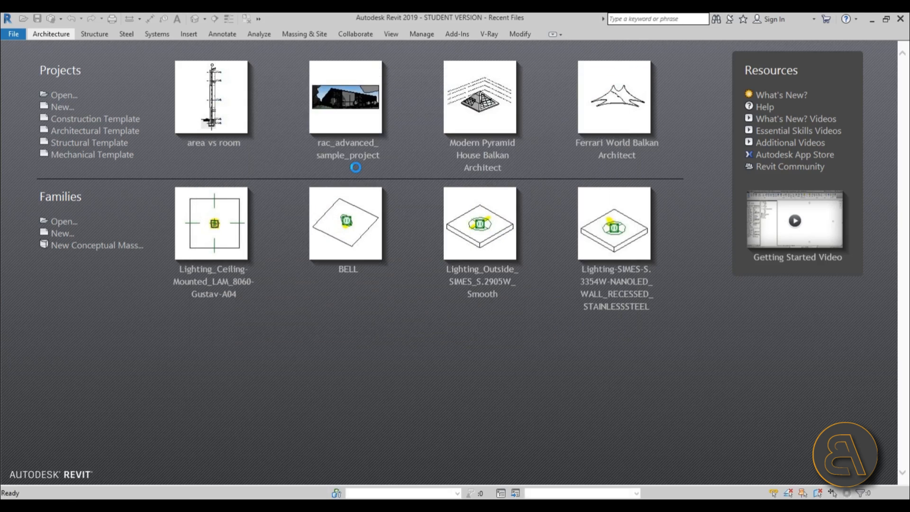
Show the default 3D view in Hidden Line style and orbit to frame the building
double_click(347, 100)
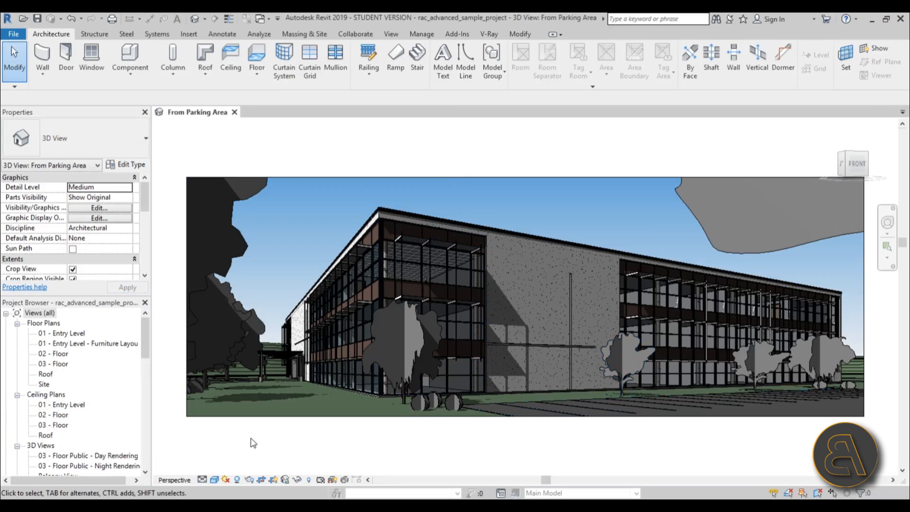
click(86, 353)
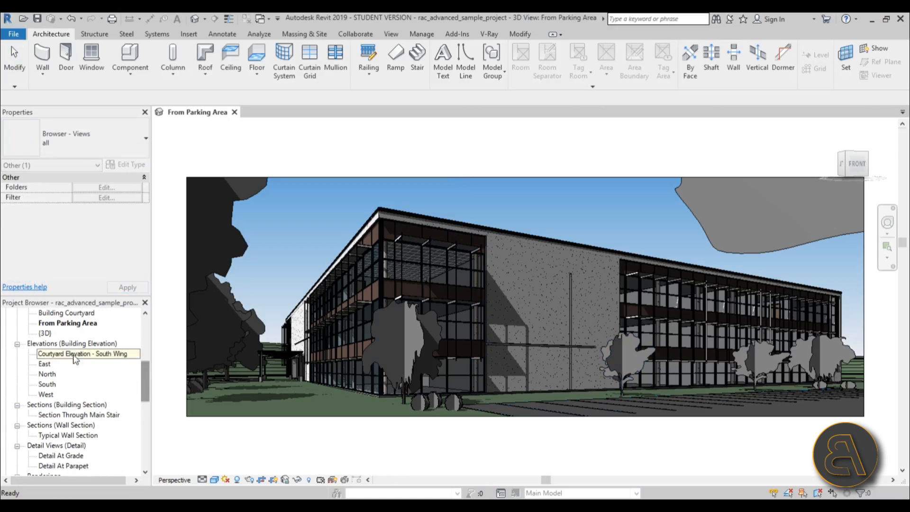
double_click(47, 333)
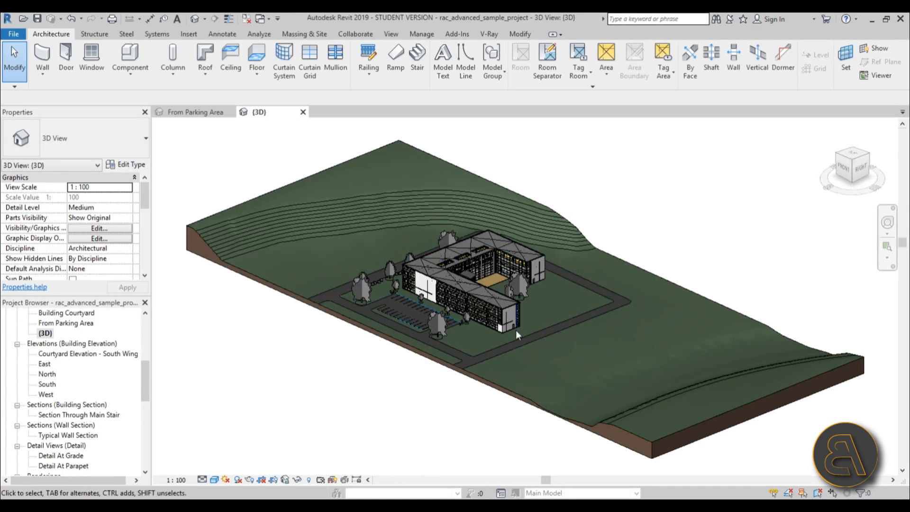
click(214, 480)
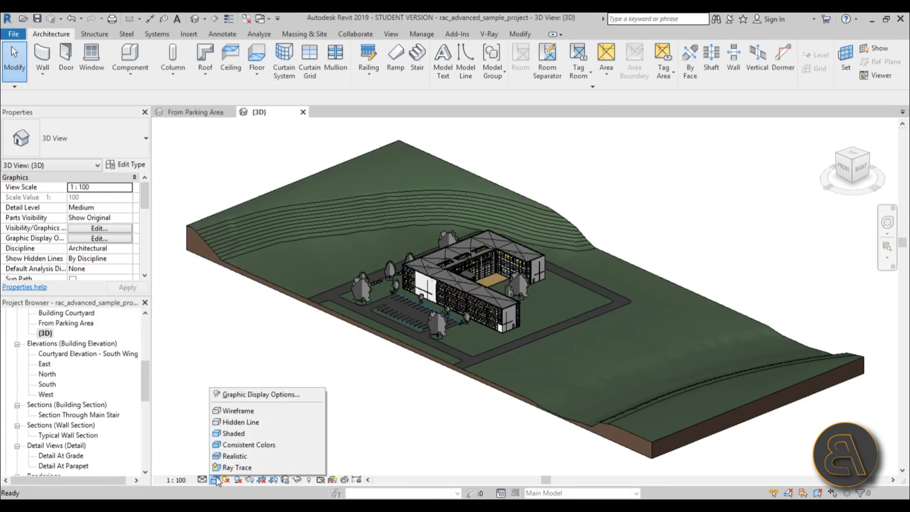
click(237, 410)
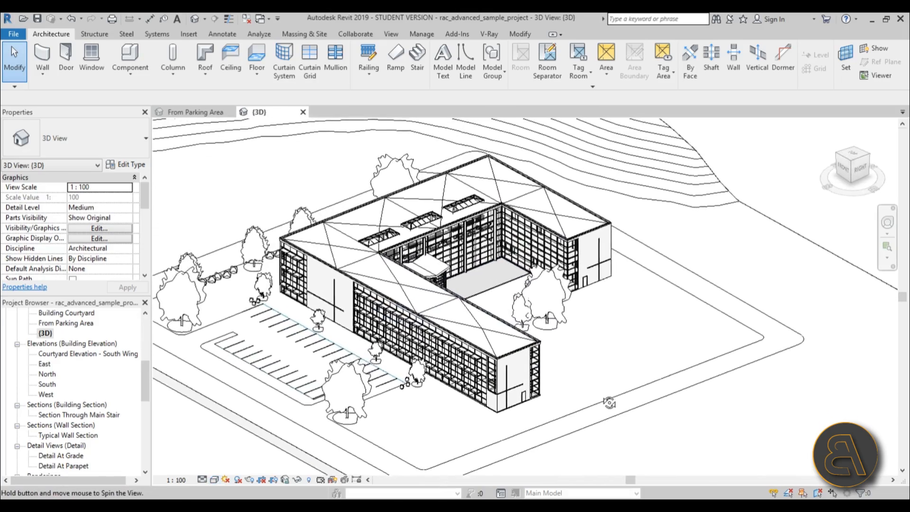
drag(609, 401, 572, 381)
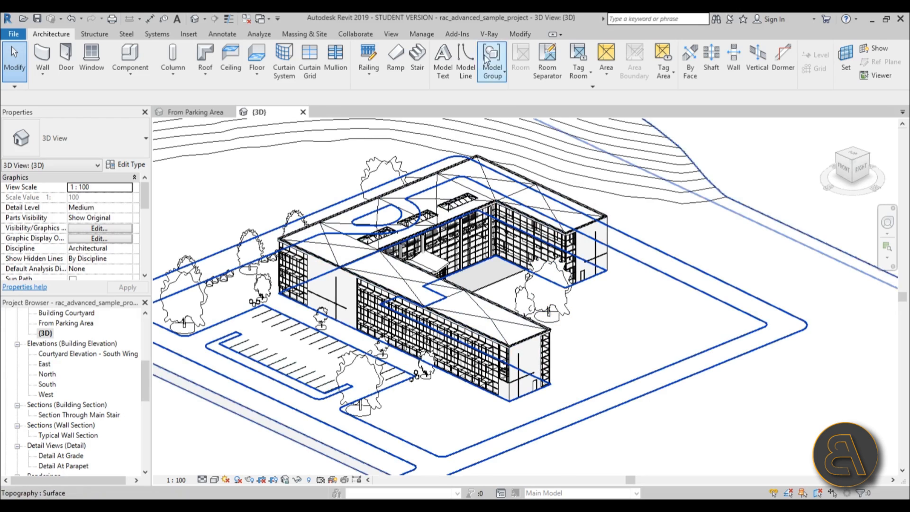
Switch the ribbon to the Analyze tools with the Solar button
click(457, 34)
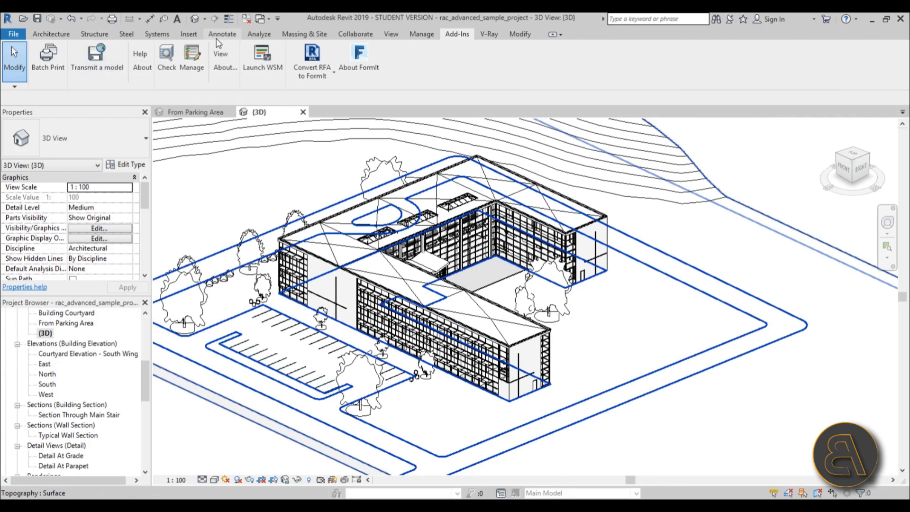
click(259, 34)
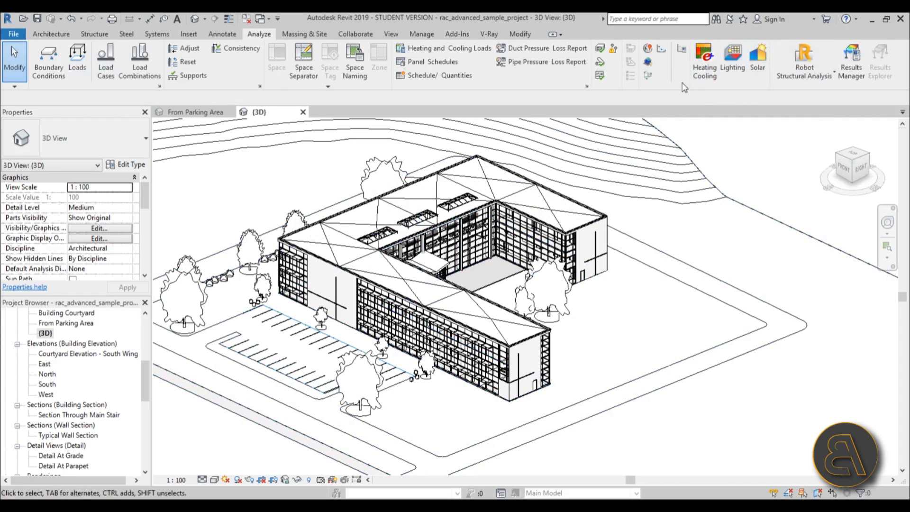
mouse_move(759, 55)
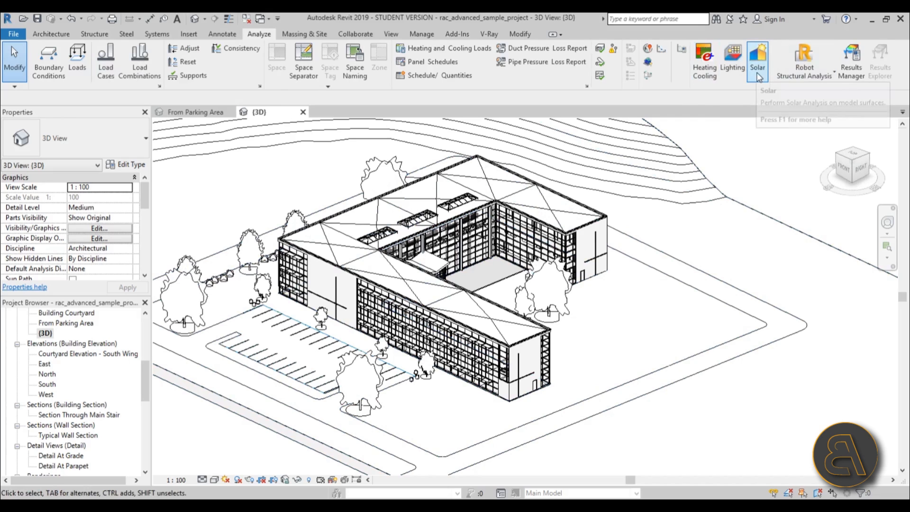
Launch Solar Analysis and move its window to the upper left of the view
click(757, 55)
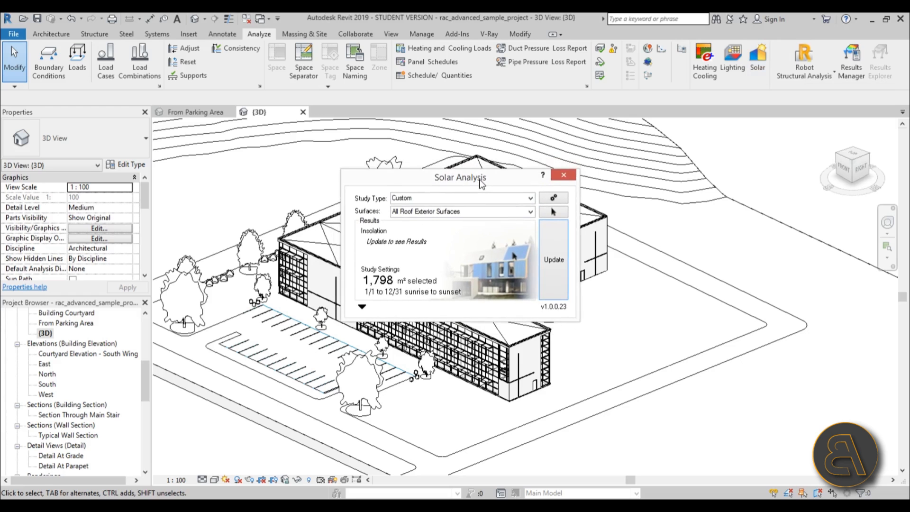
drag(461, 177, 278, 117)
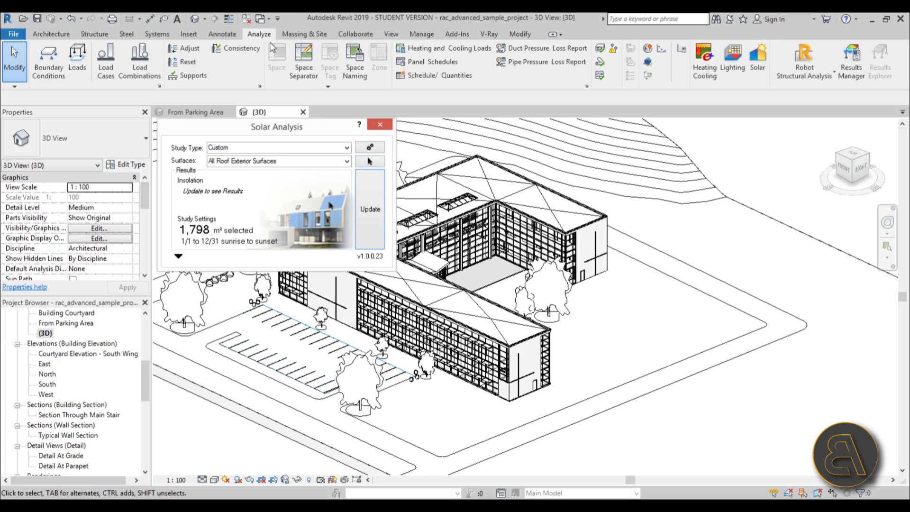
click(203, 19)
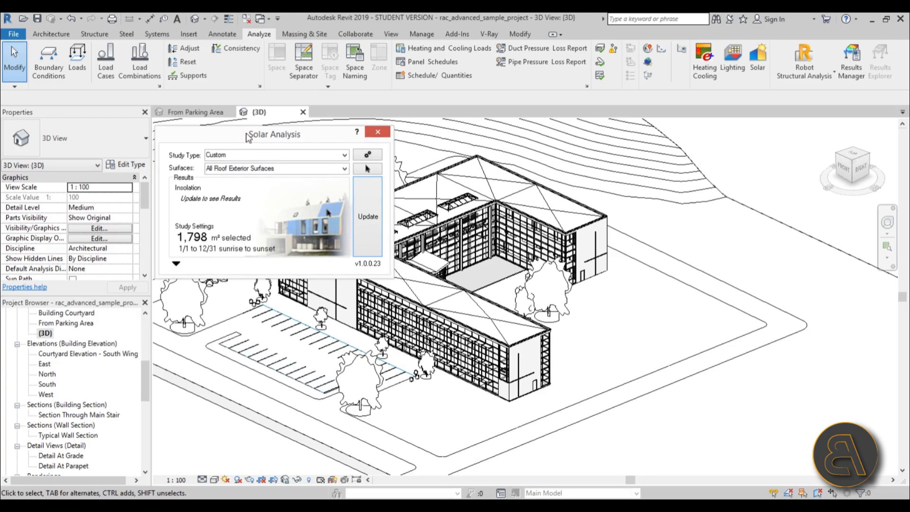
drag(273, 134, 284, 131)
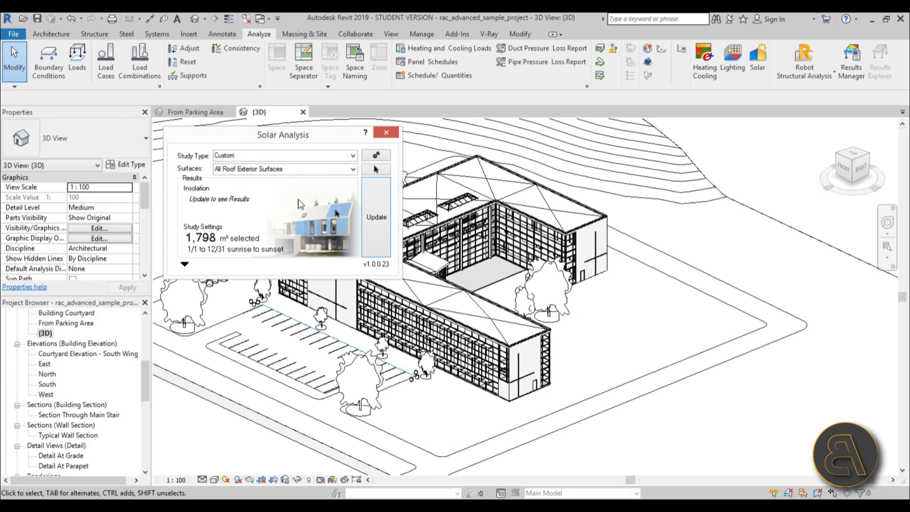
drag(283, 134, 182, 106)
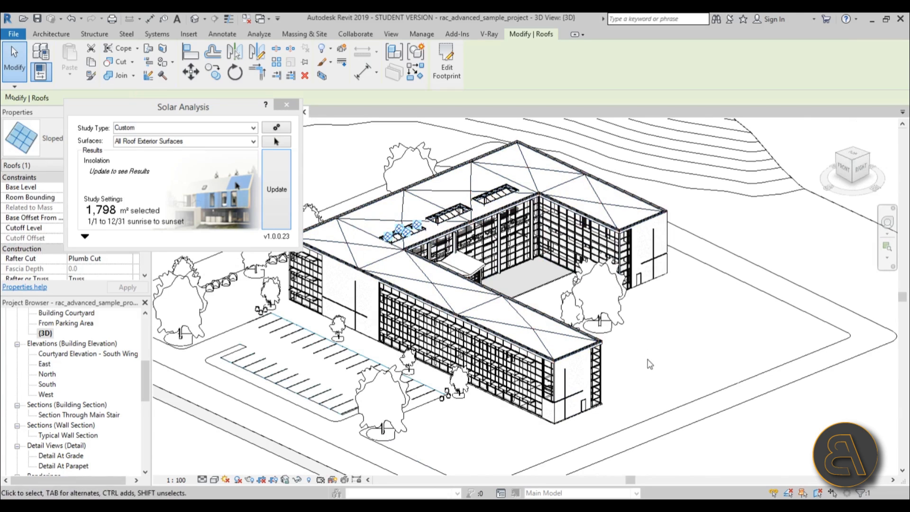
Pick roof and wall faces for the study, orbiting to reach more surfaces
click(530, 333)
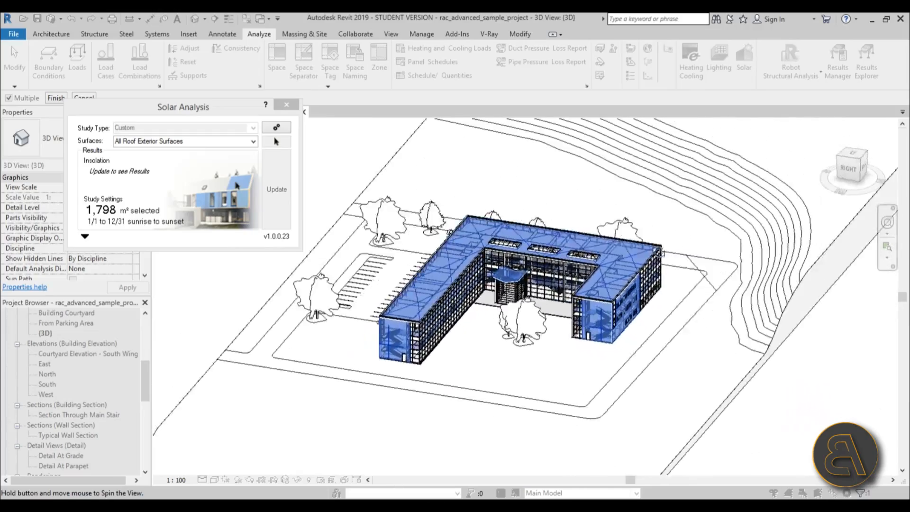
drag(522, 290, 522, 279)
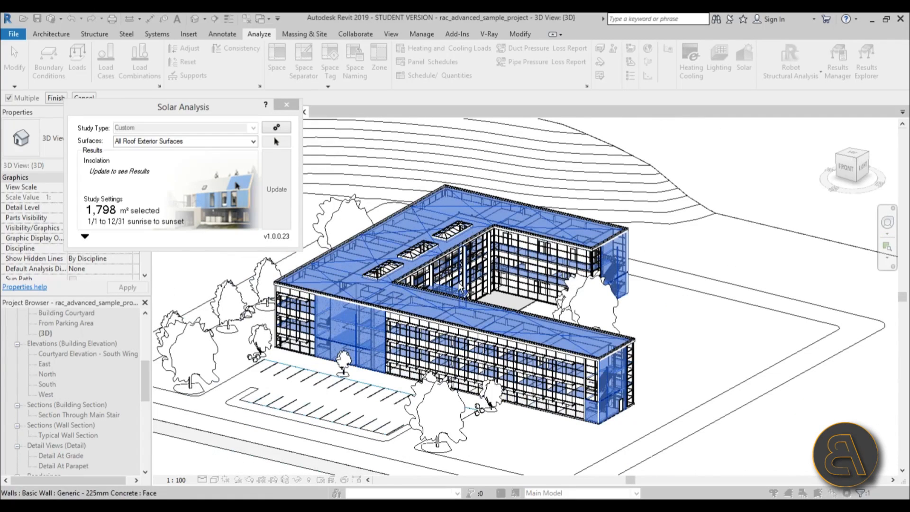
mouse_move(462, 290)
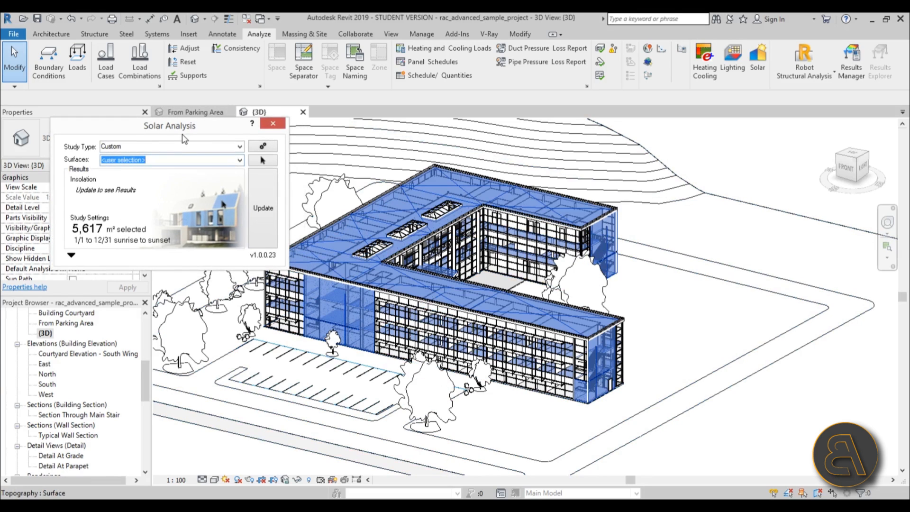
mouse_move(207, 404)
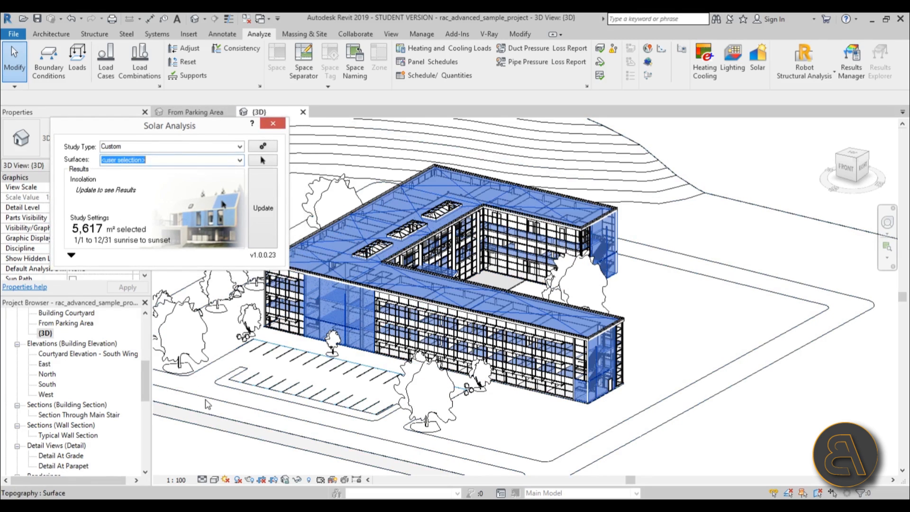
mouse_move(214, 472)
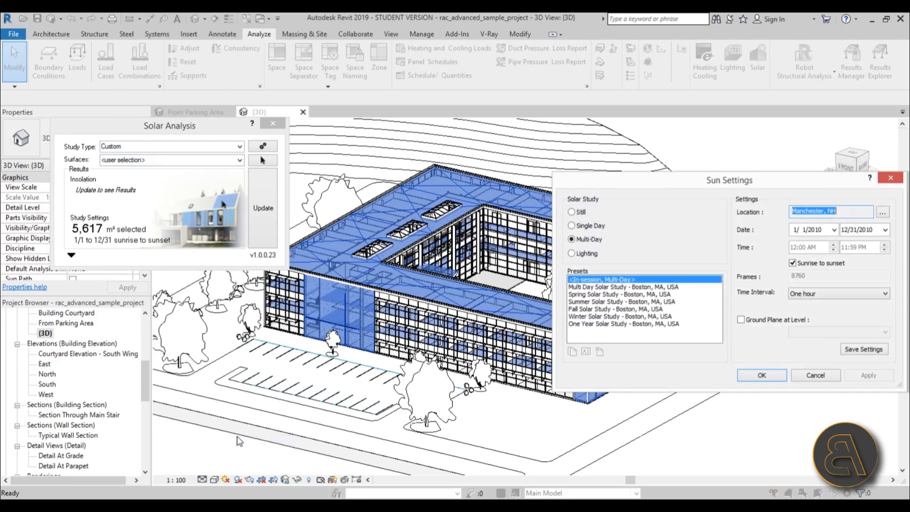
Set Sun Settings to Single Day with the Summer Solstice Solar Study preset and apply
drag(730, 180, 420, 206)
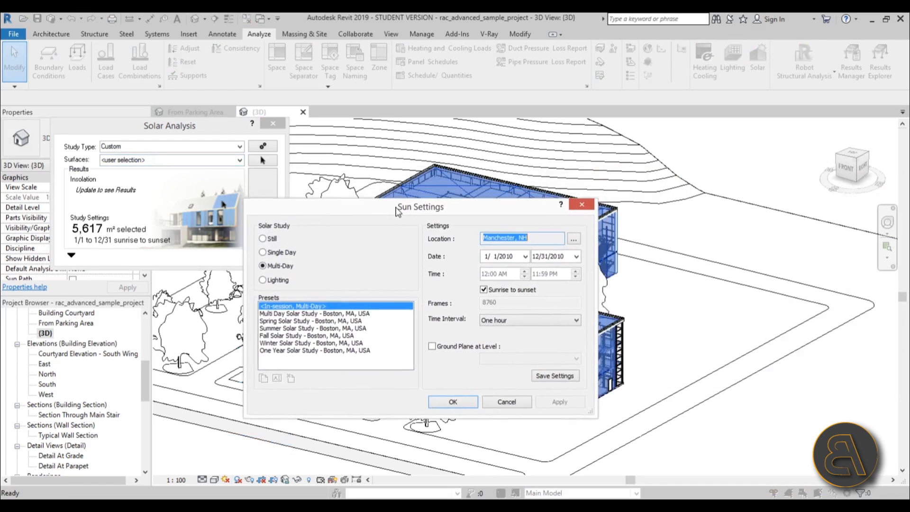
drag(420, 206, 421, 181)
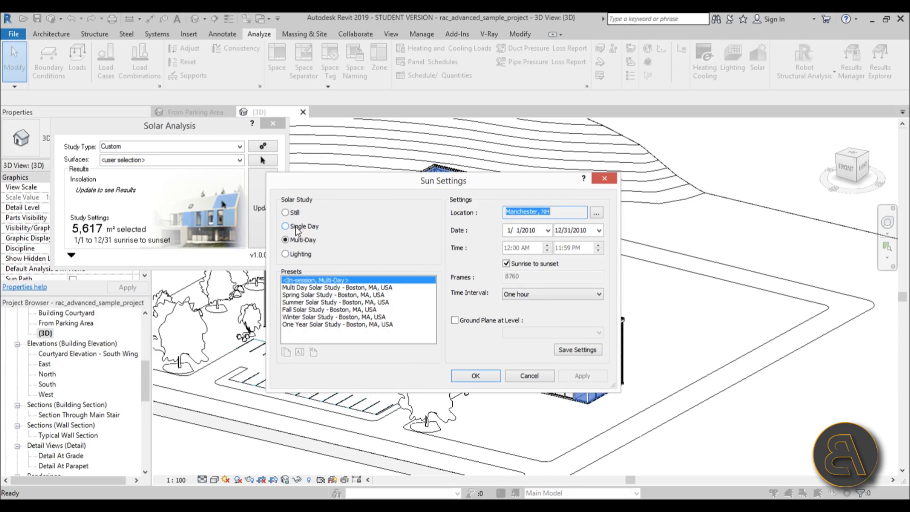
click(285, 225)
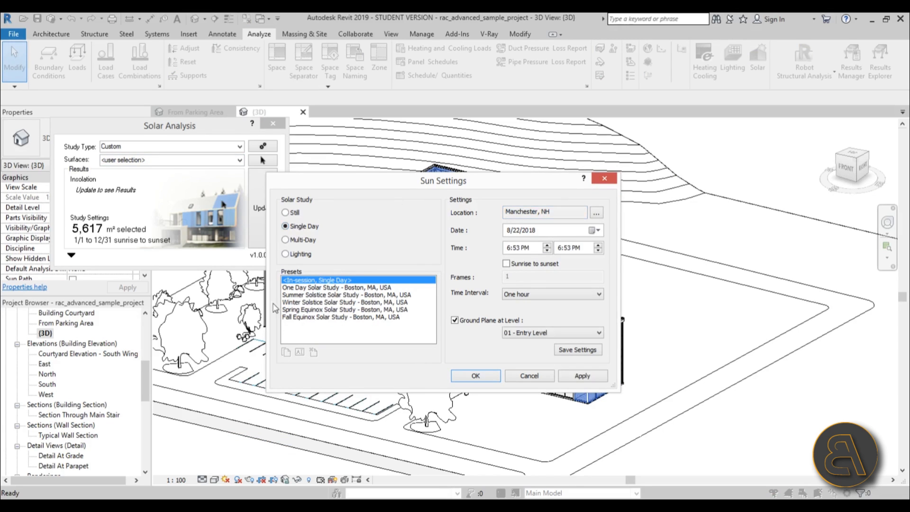
mouse_move(696, 364)
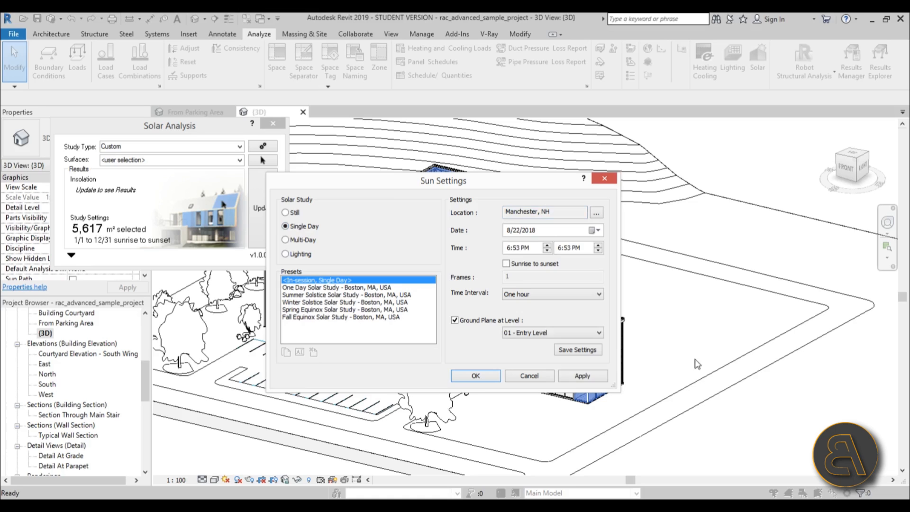
click(345, 295)
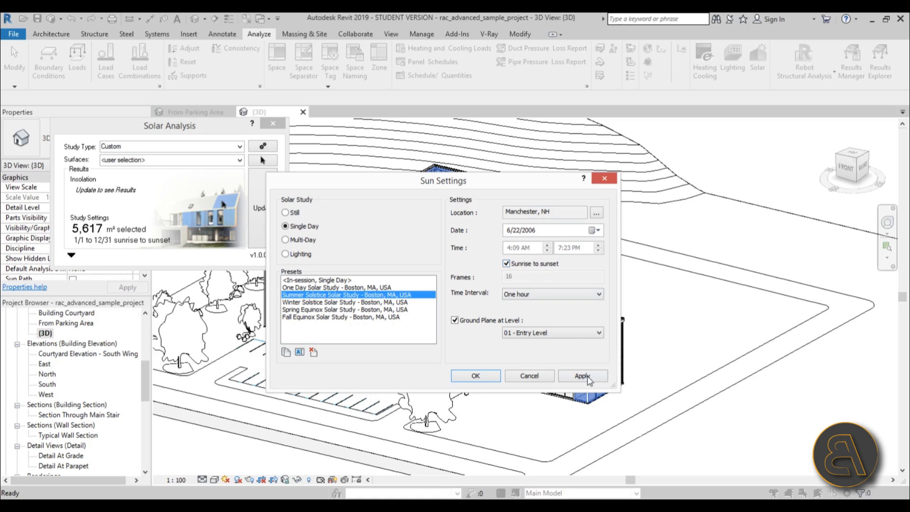
click(582, 376)
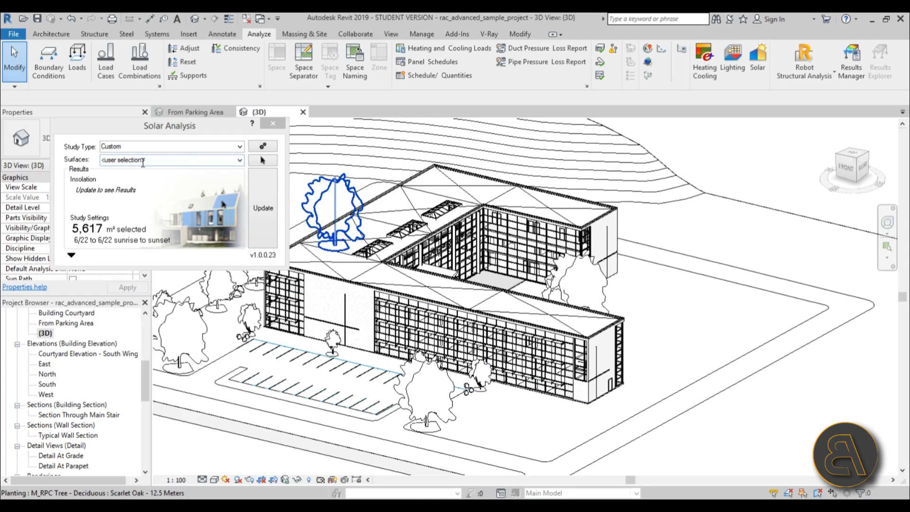
Set Results Settings to cumulative insolation reported in kWh/m²
click(70, 254)
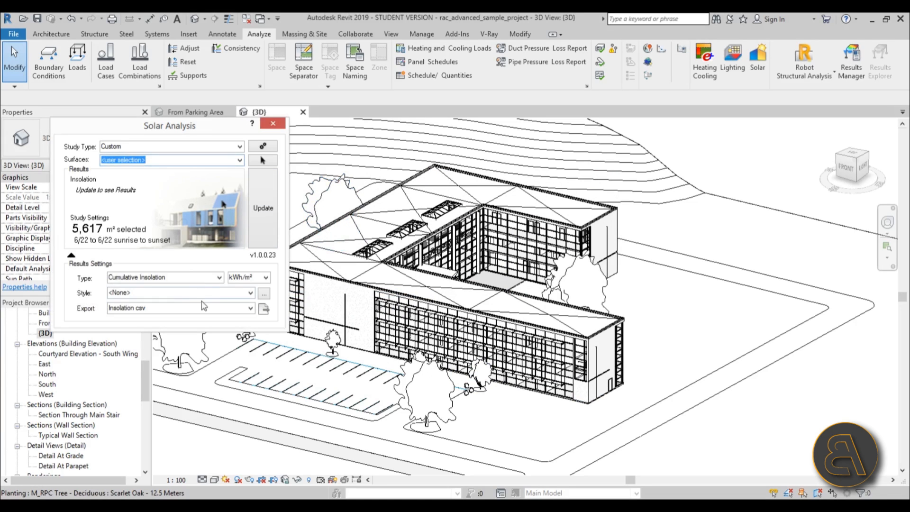
mouse_move(205, 279)
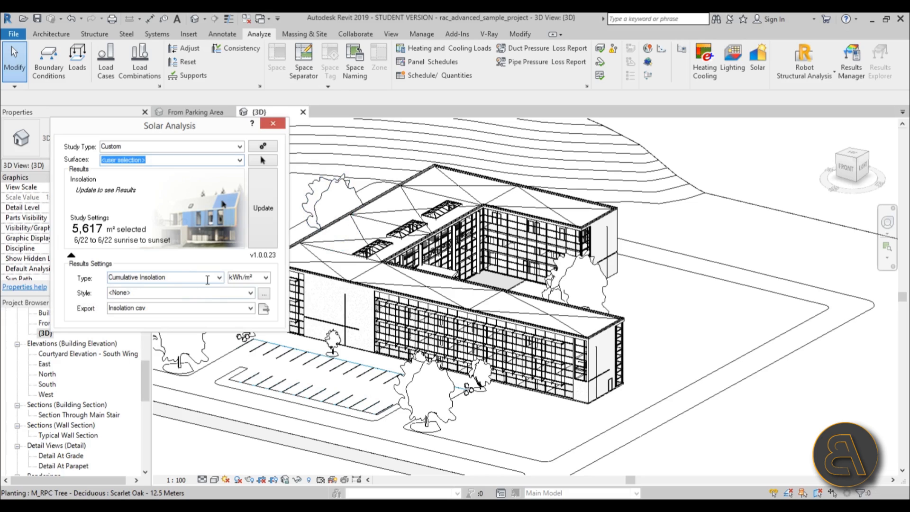
click(219, 277)
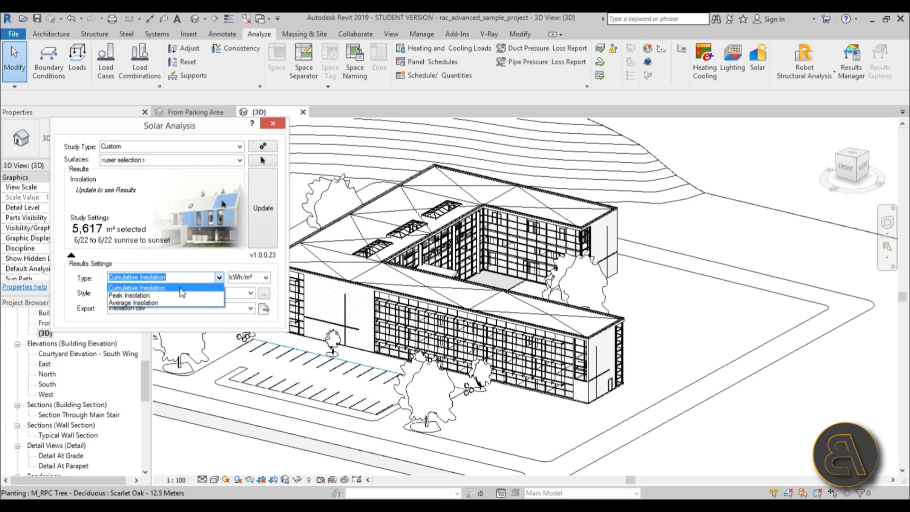
mouse_move(112, 296)
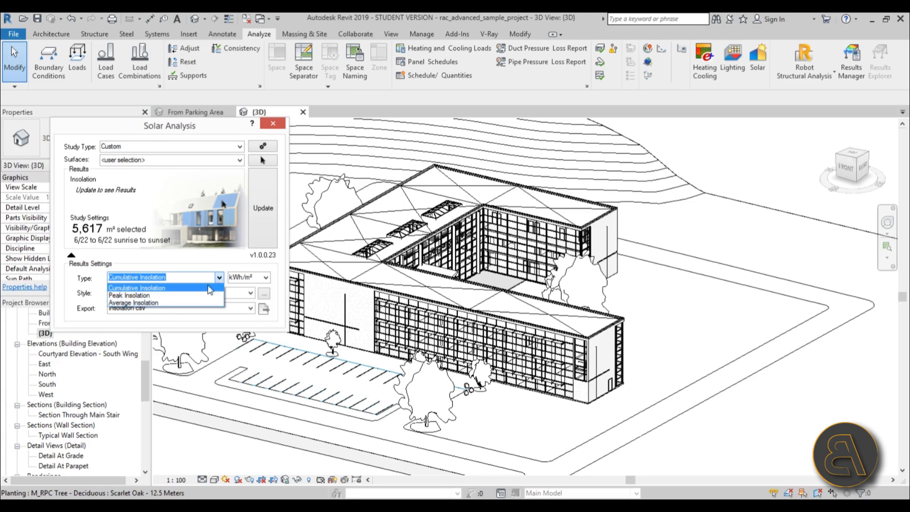
click(263, 277)
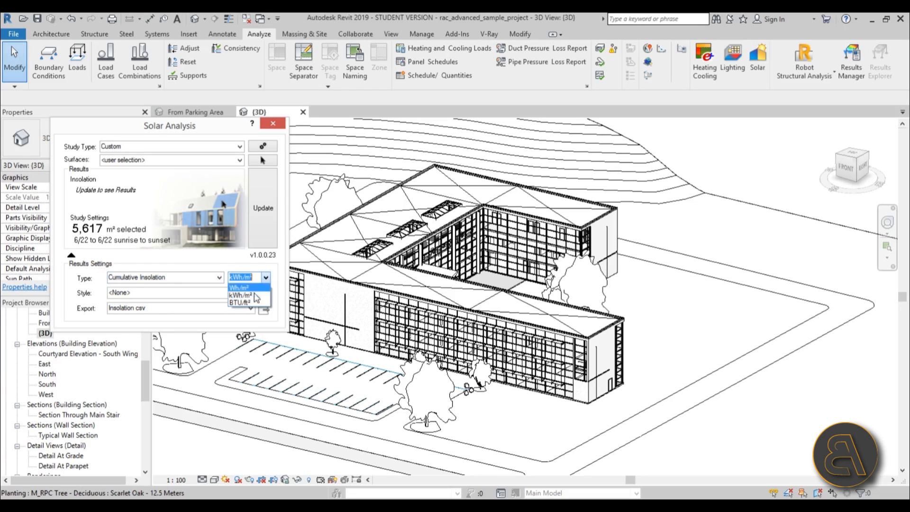
mouse_move(261, 295)
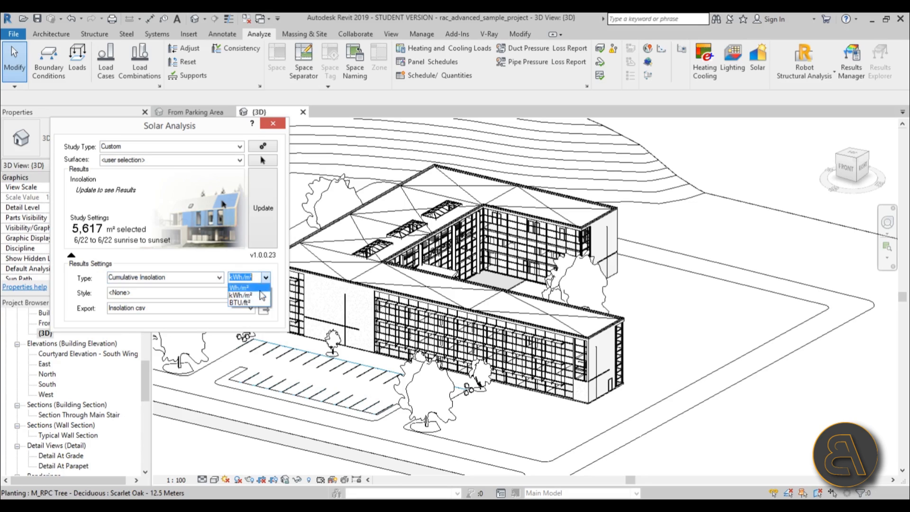
click(242, 295)
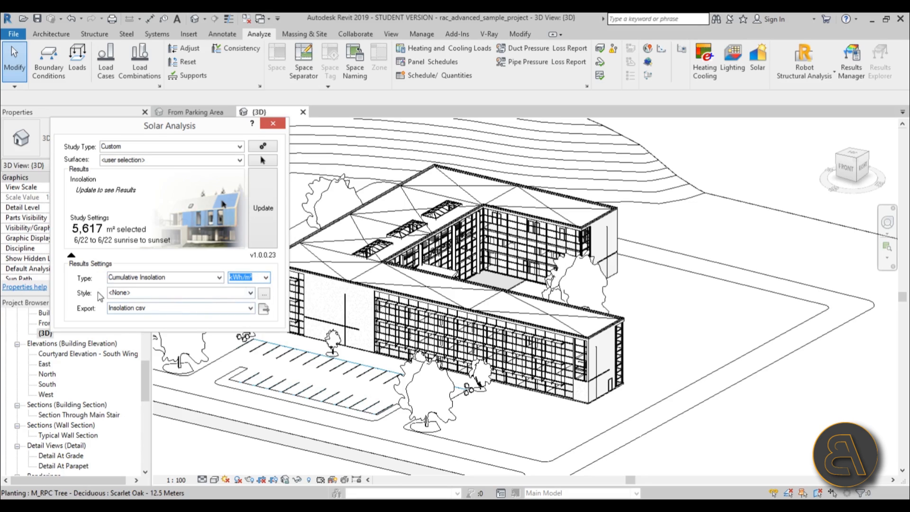
mouse_move(267, 294)
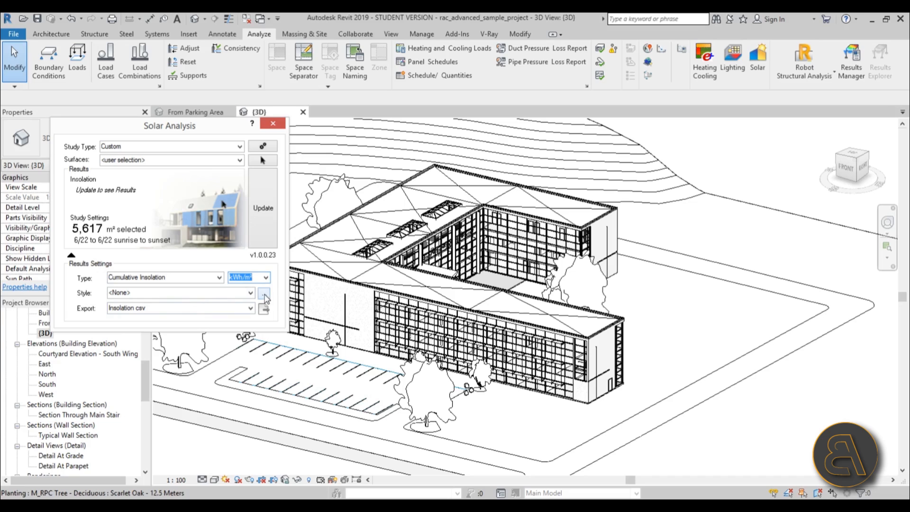
Choose the Solar Analysis Default display style, reviewing its Color and Legend settings, and confirm
click(268, 292)
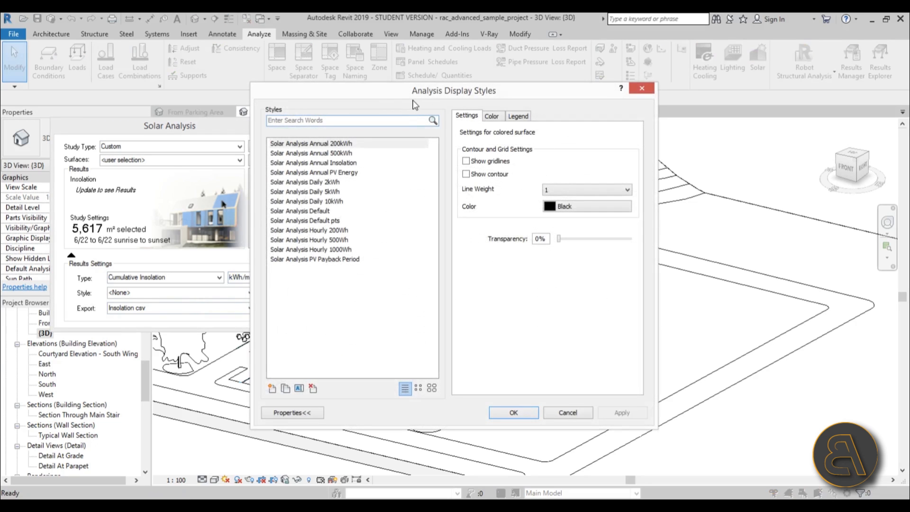
click(300, 211)
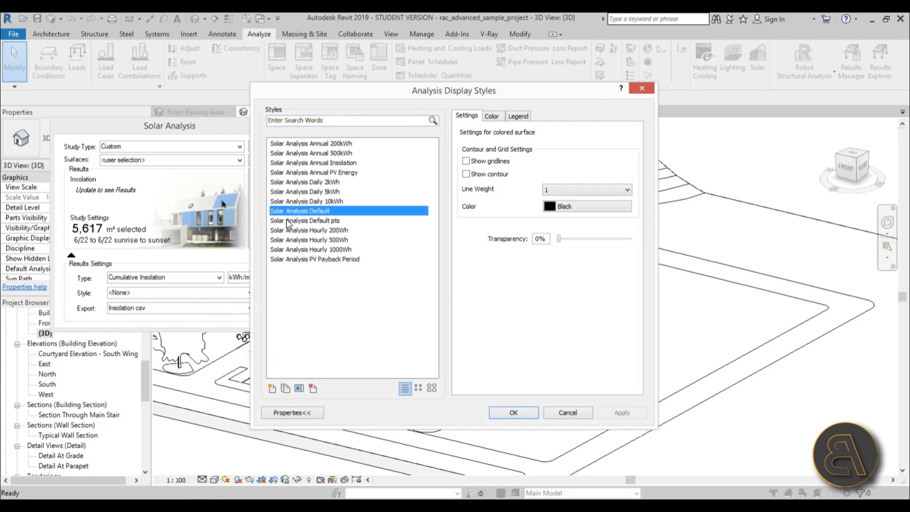
click(492, 116)
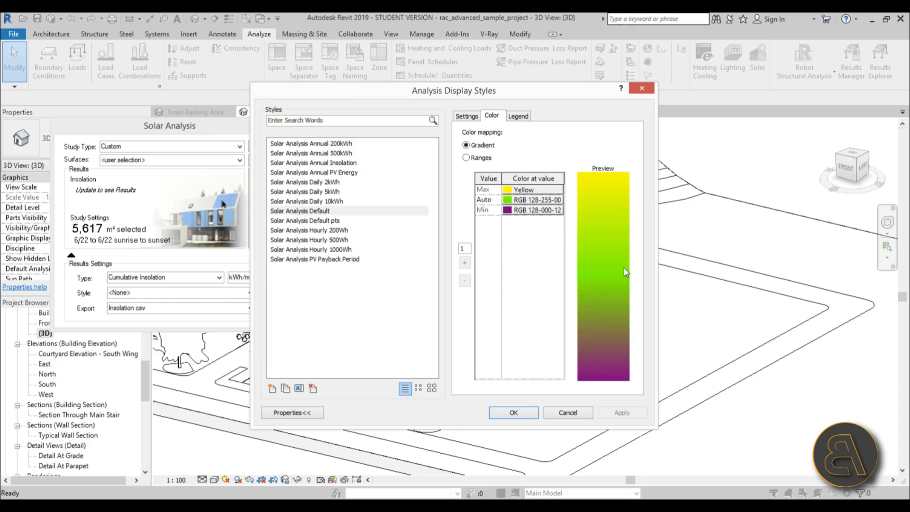
mouse_move(616, 174)
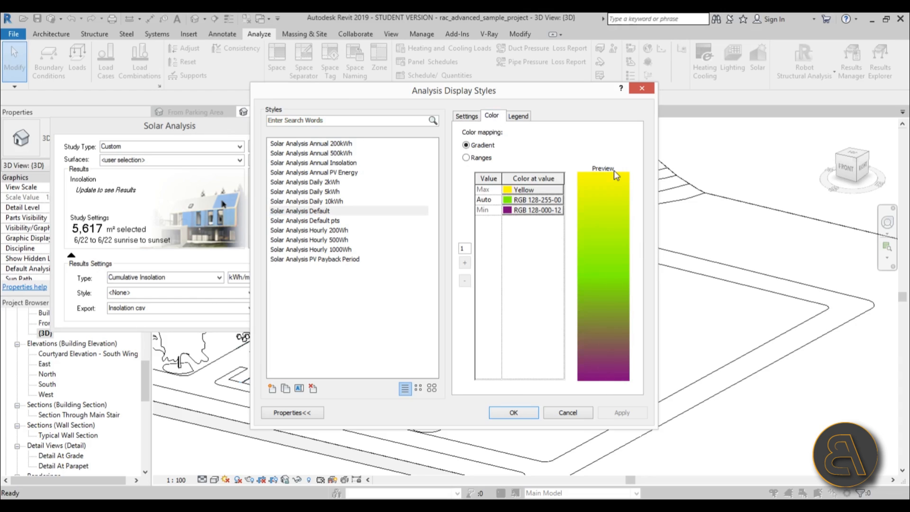
mouse_move(526, 304)
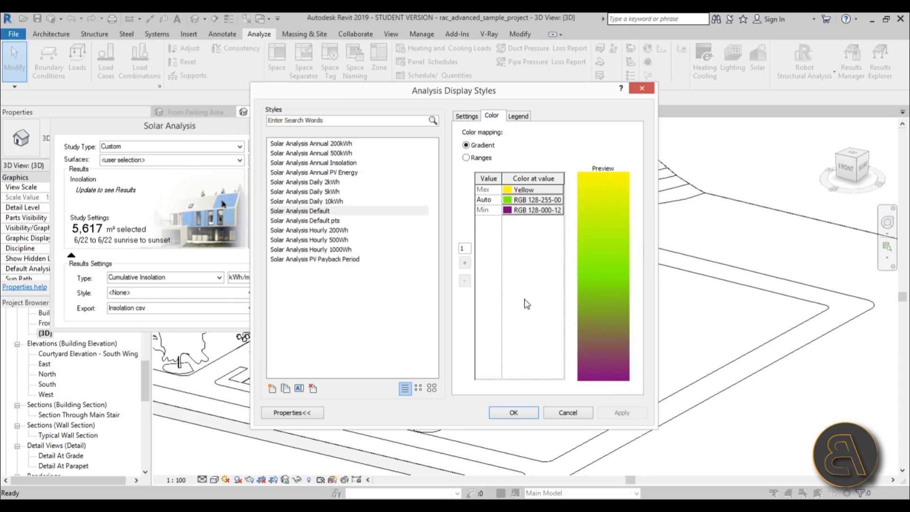
mouse_move(559, 251)
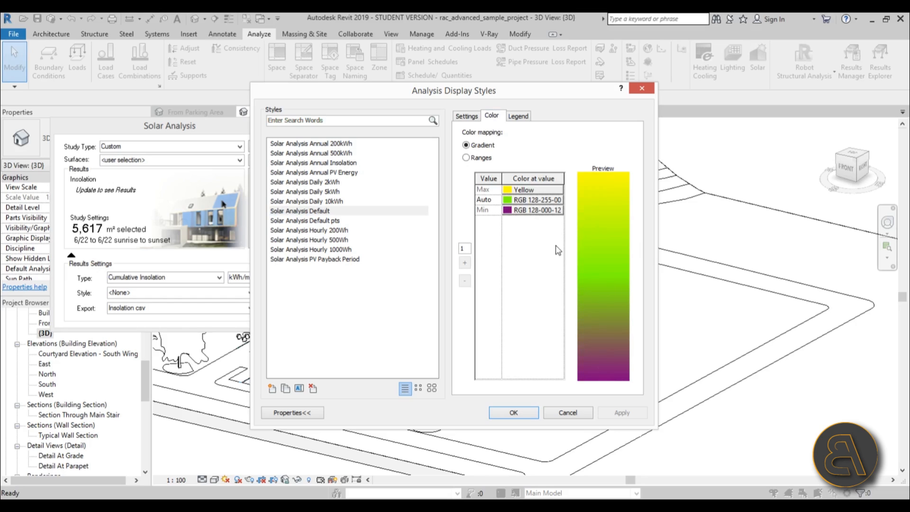
mouse_move(536, 290)
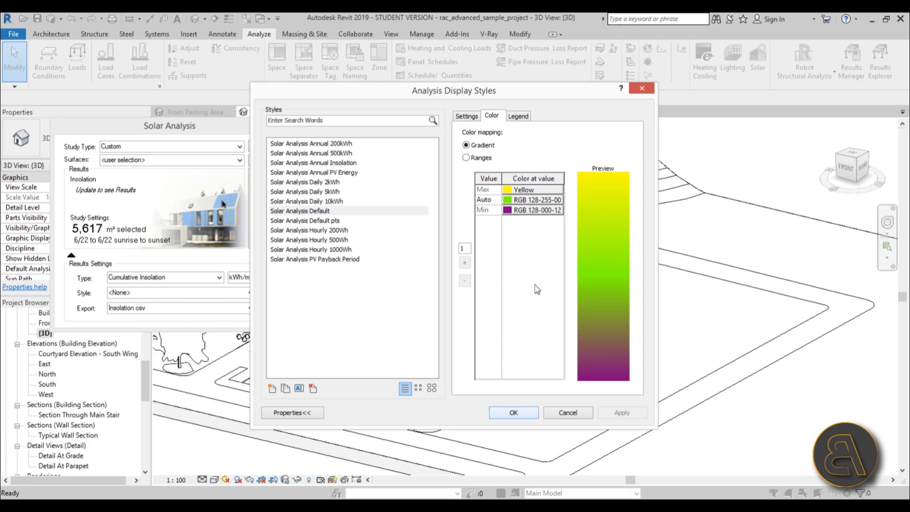
mouse_move(639, 212)
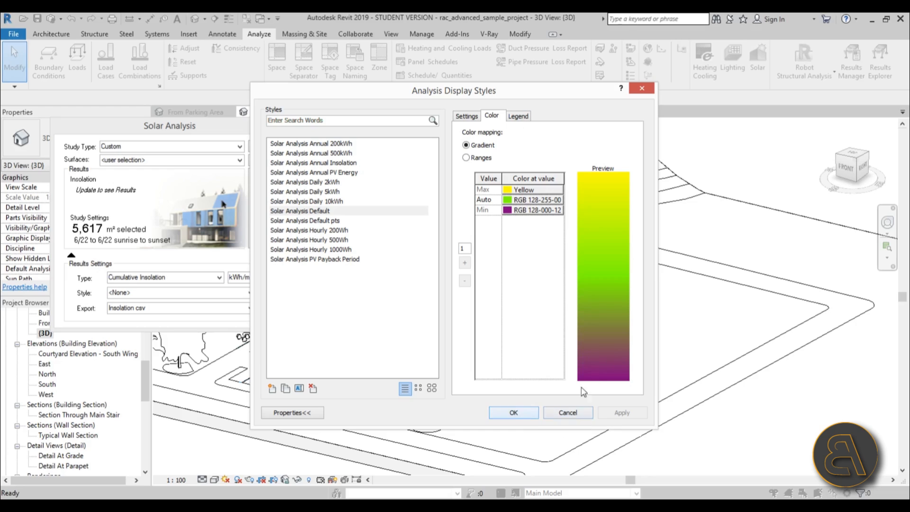
click(517, 116)
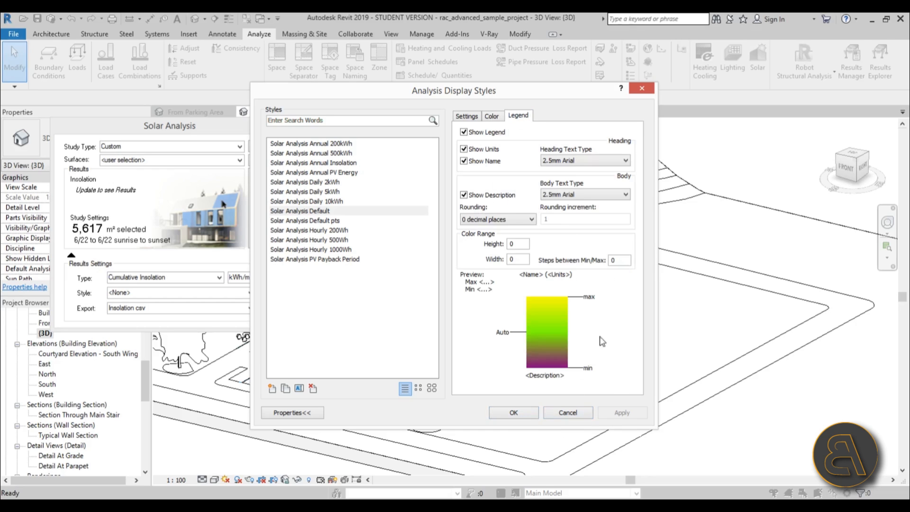
mouse_move(533, 395)
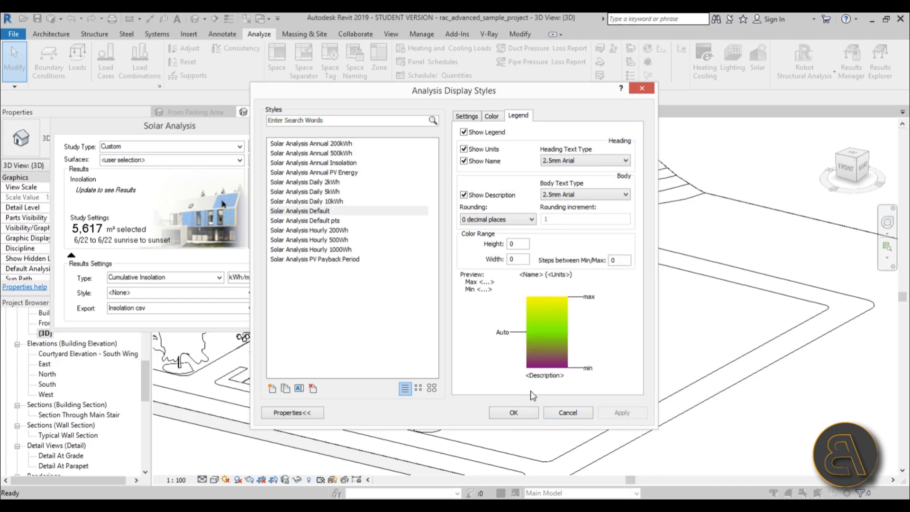
click(623, 160)
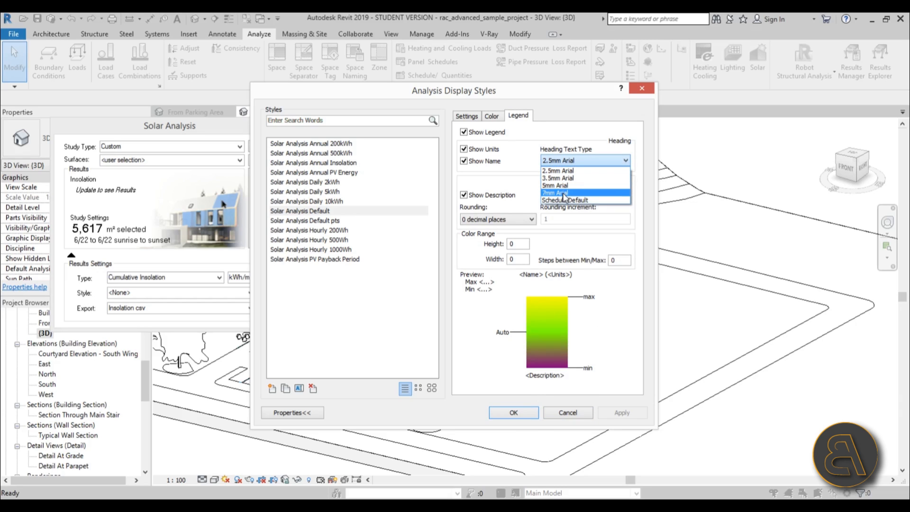
mouse_move(561, 200)
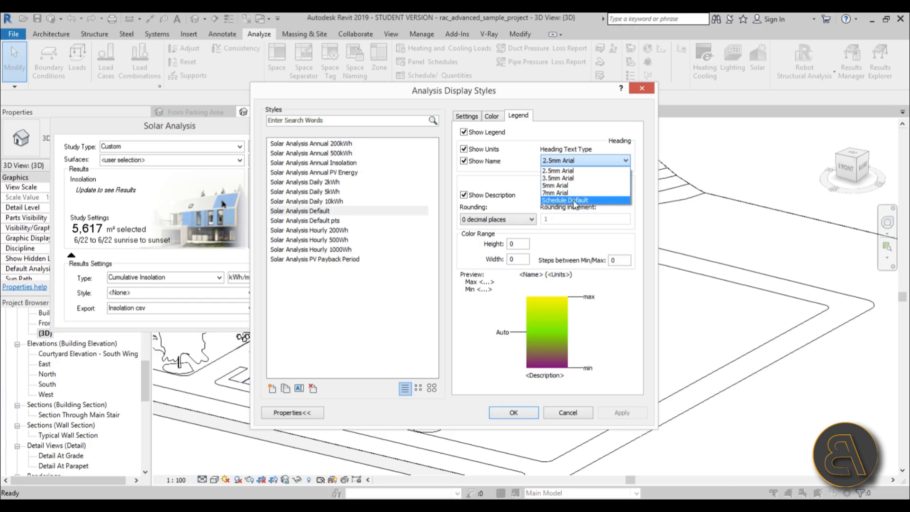
click(512, 412)
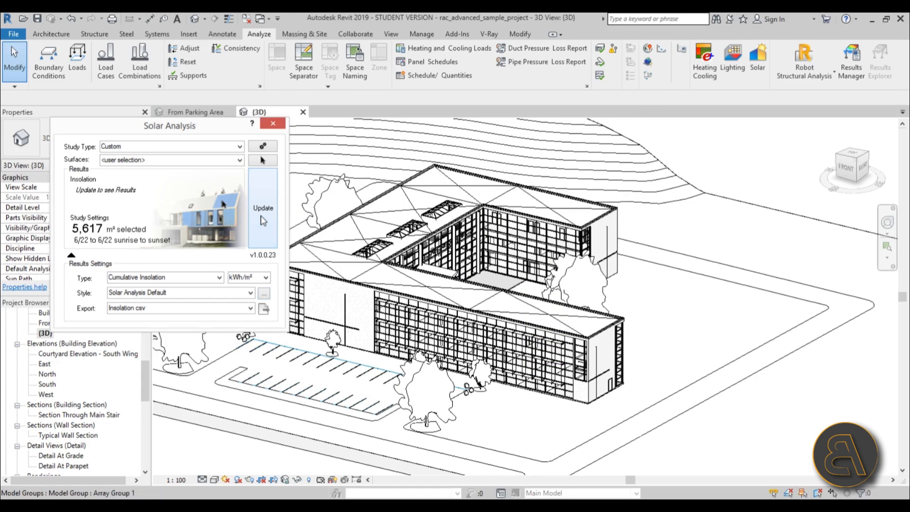
Run Update to compute the cumulative insolation on the chosen surfaces
click(264, 208)
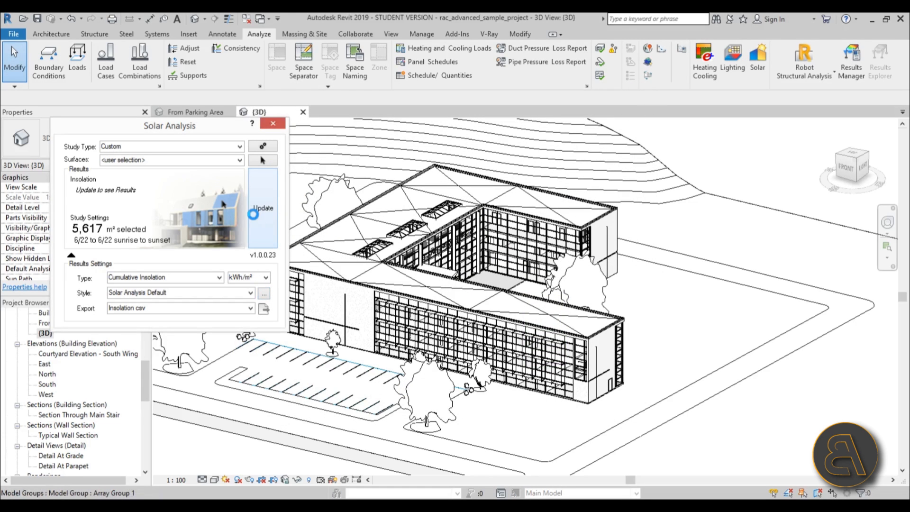
click(263, 209)
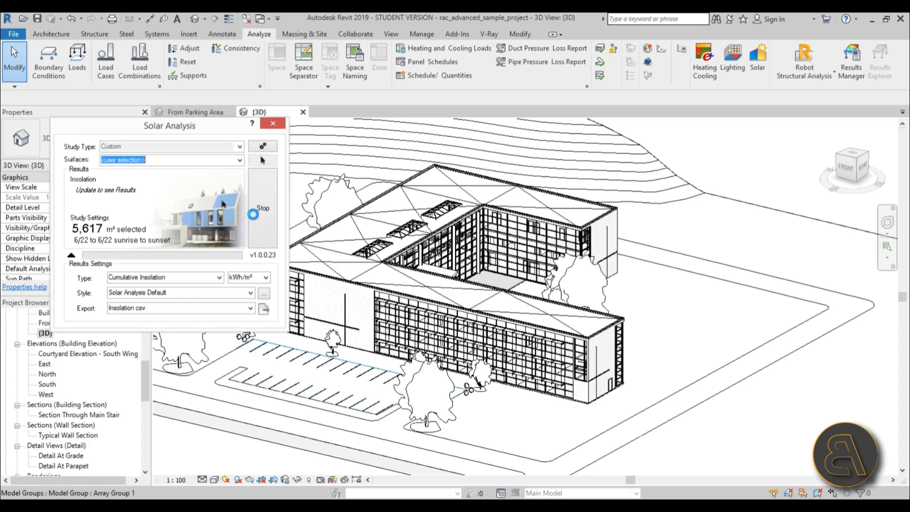
click(262, 207)
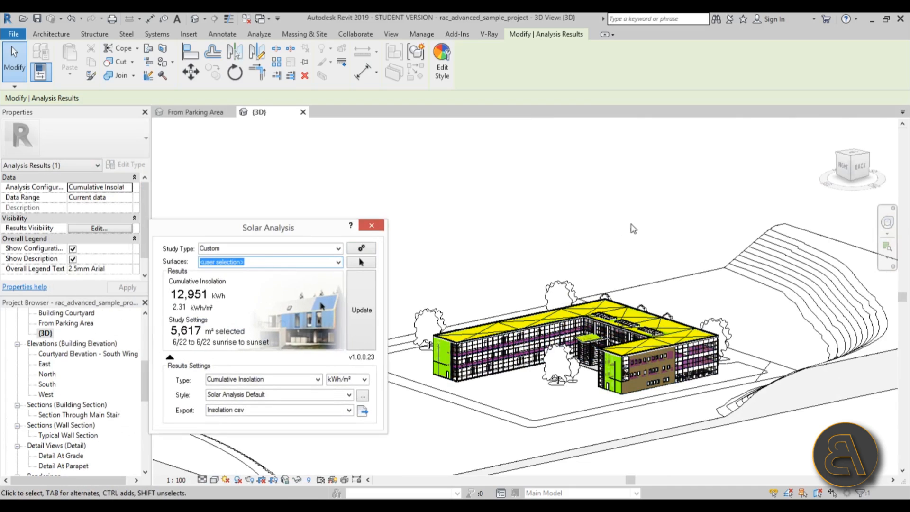
Change Surfaces to All Mass Faces, dismiss the visibility warning and begin a new surface pick
click(269, 262)
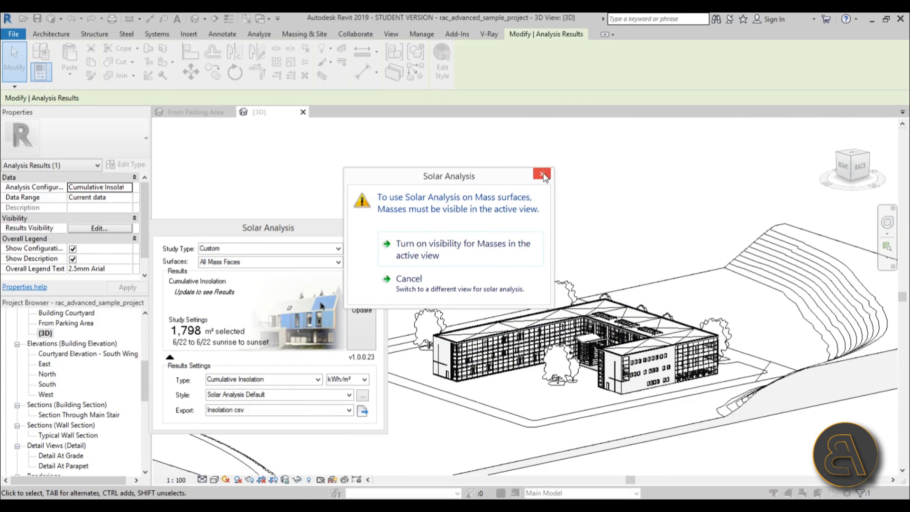
click(543, 176)
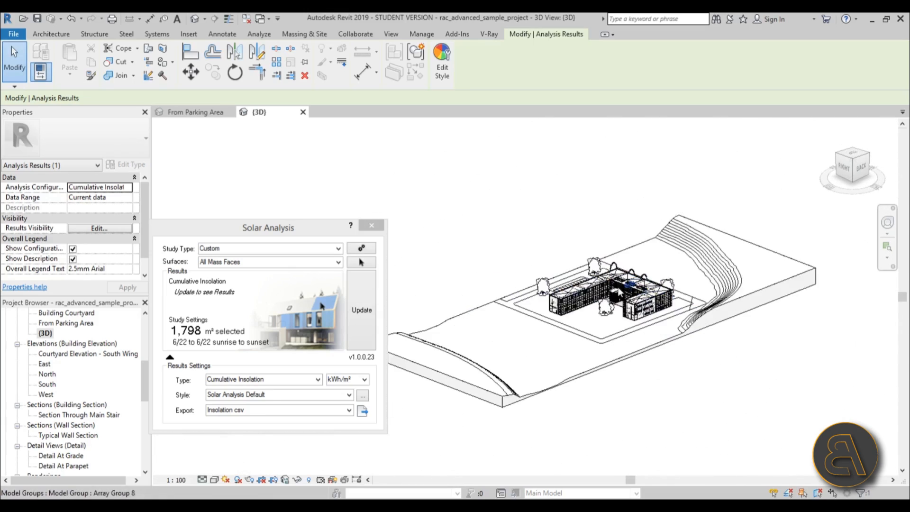
click(361, 261)
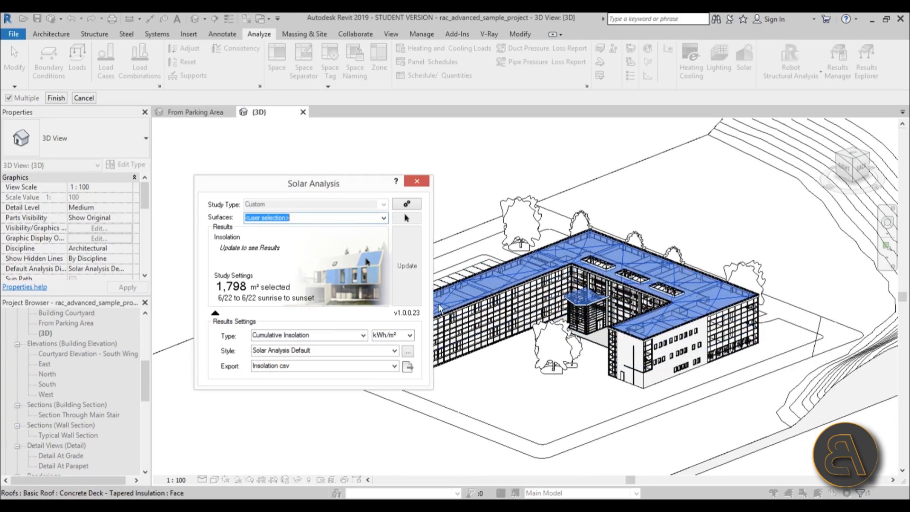
Pick the roof surfaces and update the study, yielding 12,448 kWh cumulative insolation over 7,020 m²
click(407, 265)
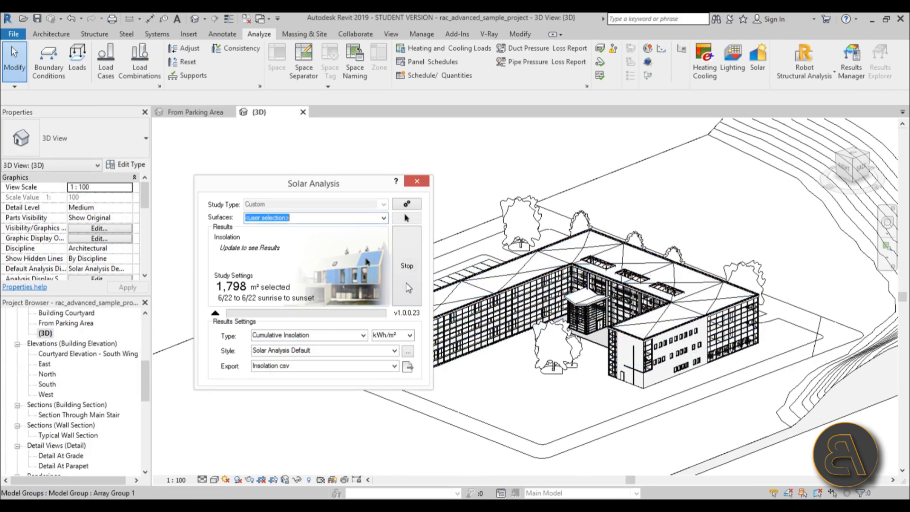
click(407, 265)
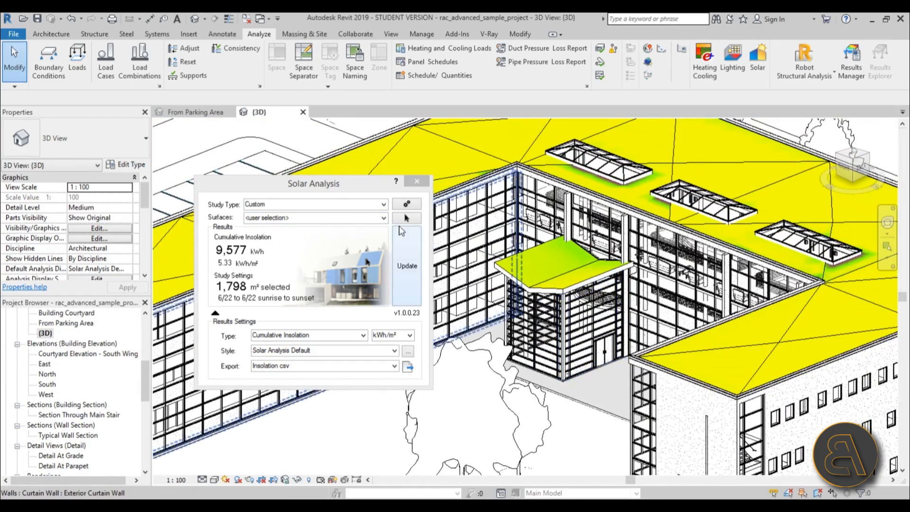
click(407, 218)
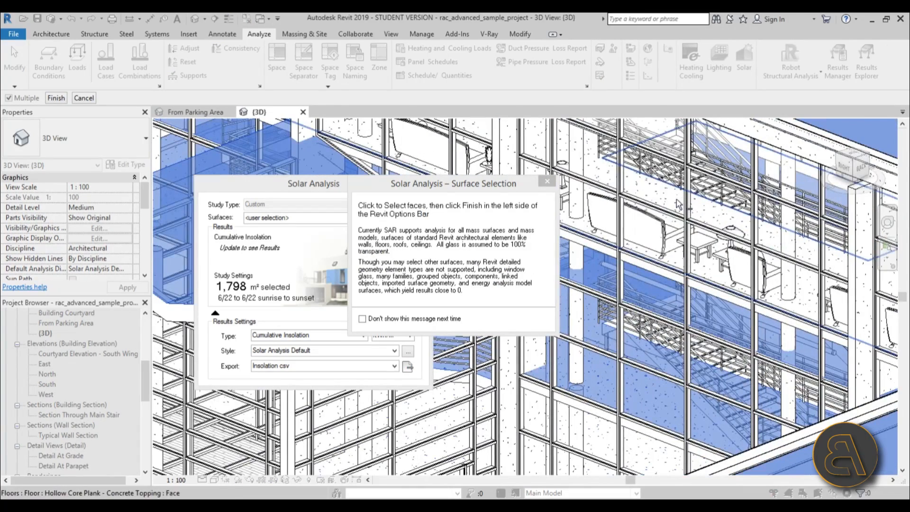
click(547, 181)
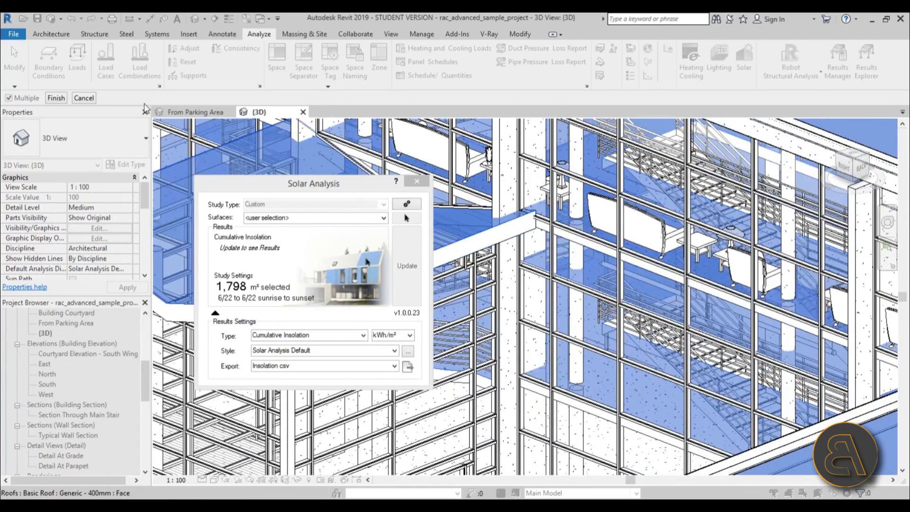
click(405, 265)
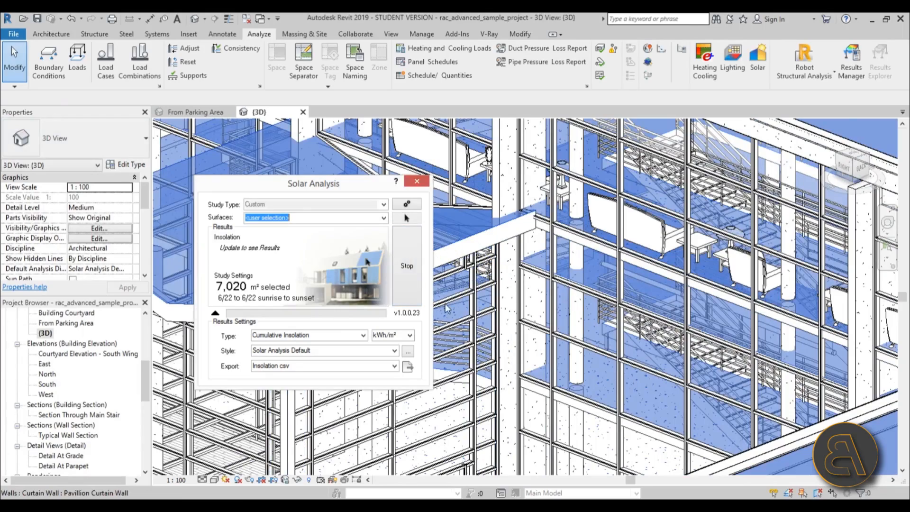
click(406, 265)
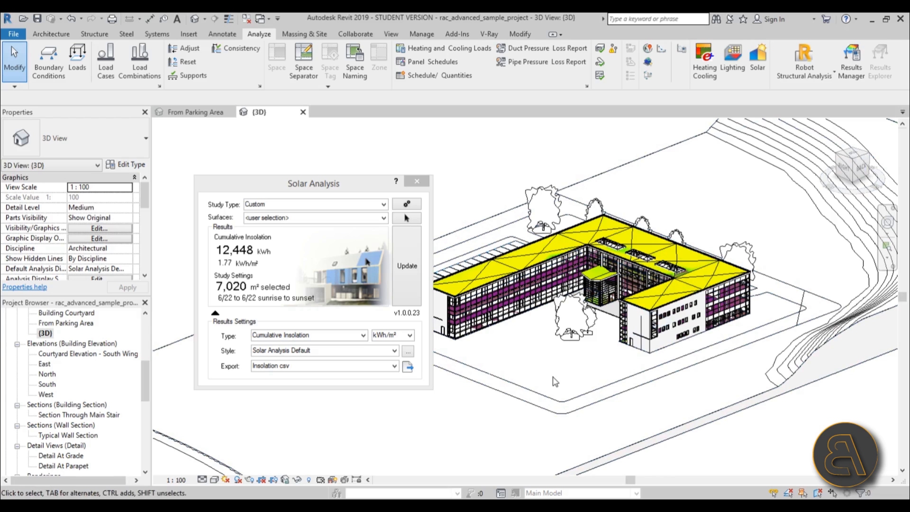
Close the solar analysis panel and switch to the South elevation view
scroll(down, 3)
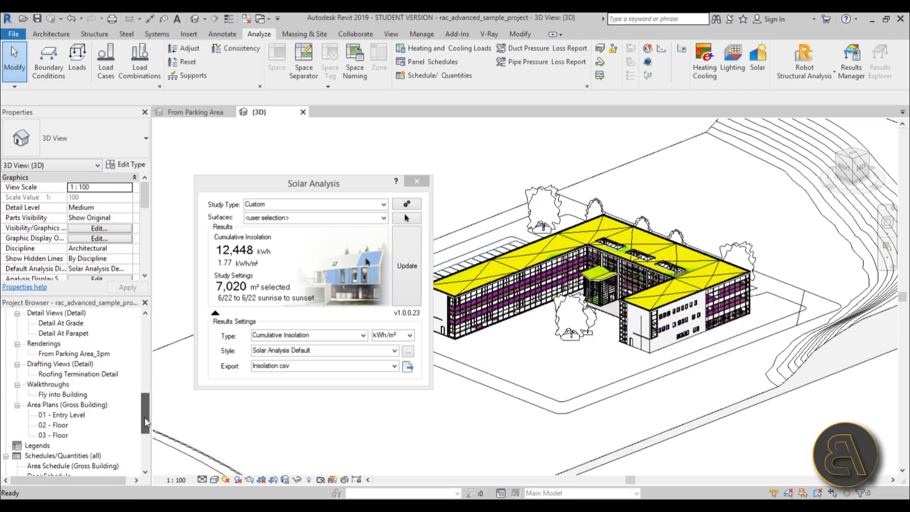
click(418, 181)
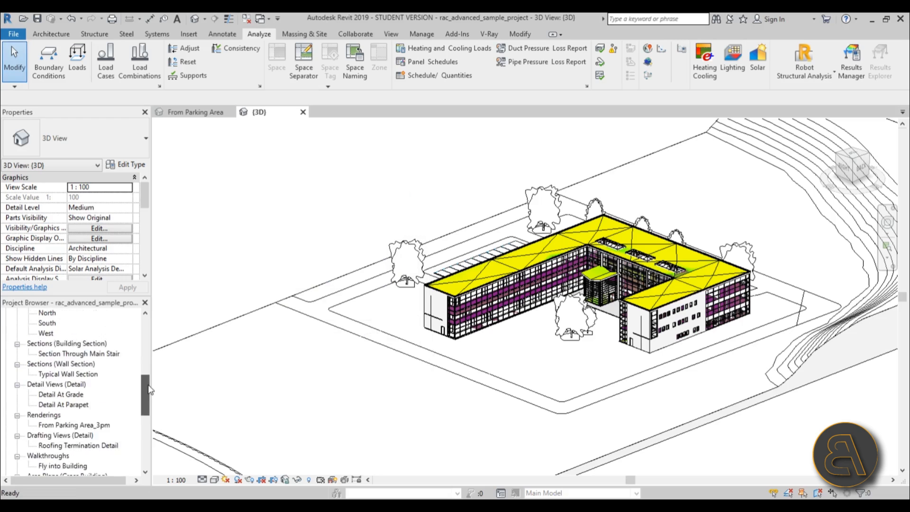
click(40, 363)
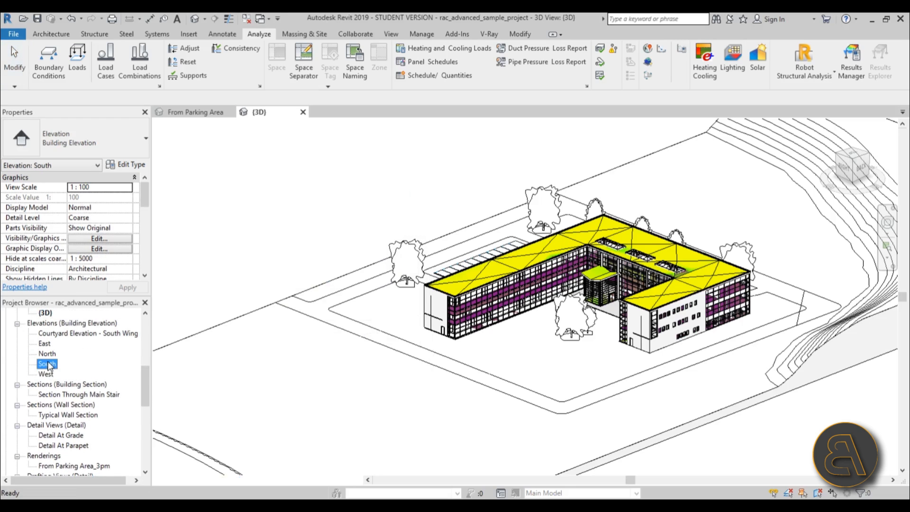
double_click(41, 364)
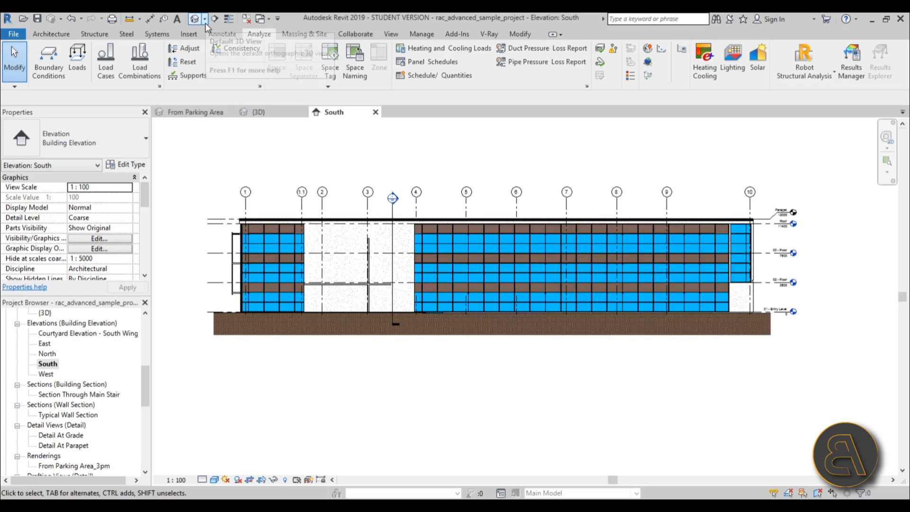
Start placing a new Camera view from the 3D View dropdown
click(202, 18)
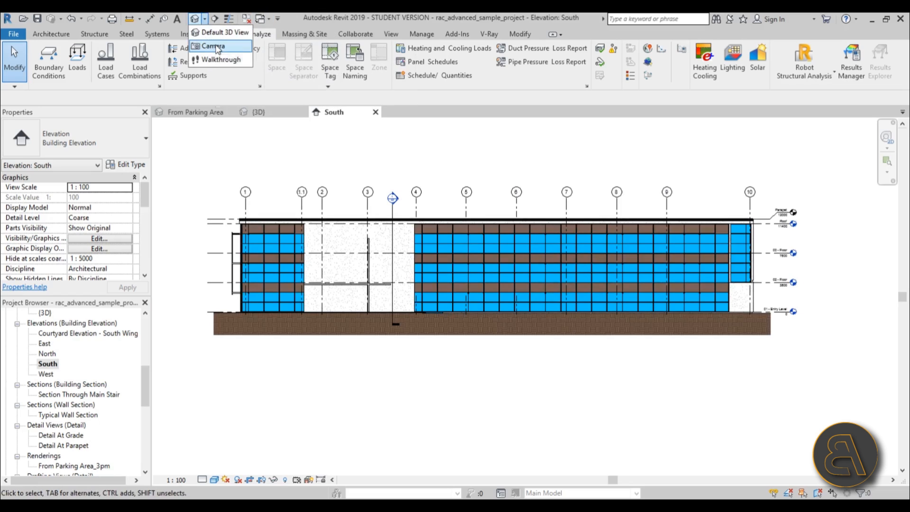
click(216, 46)
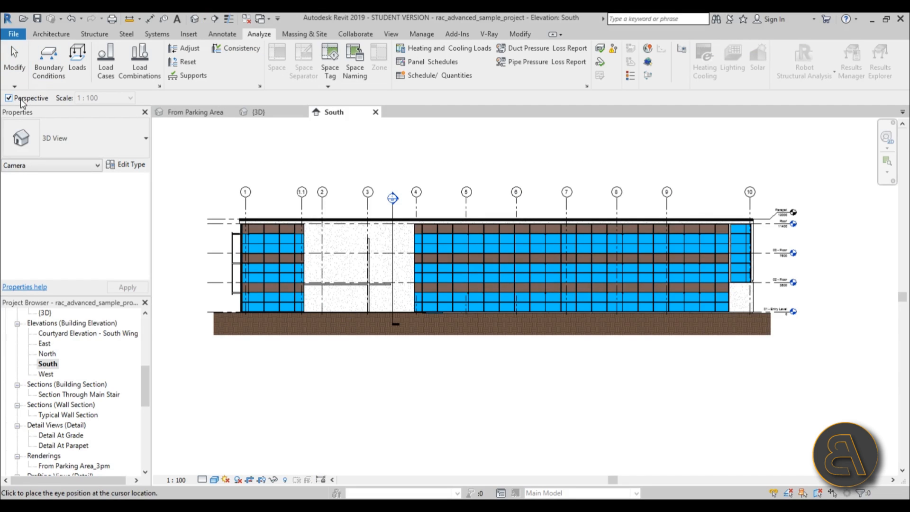
Make the new camera view parallel rather than perspective
click(9, 98)
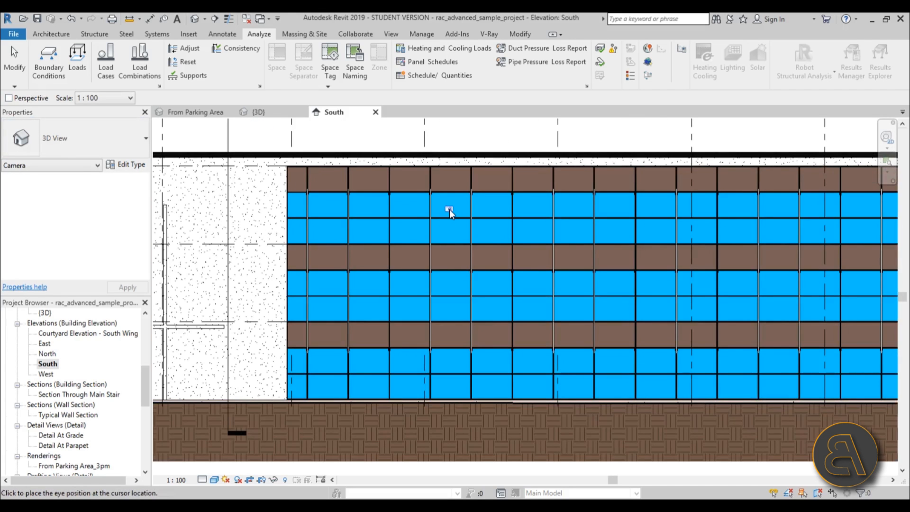
mouse_move(465, 240)
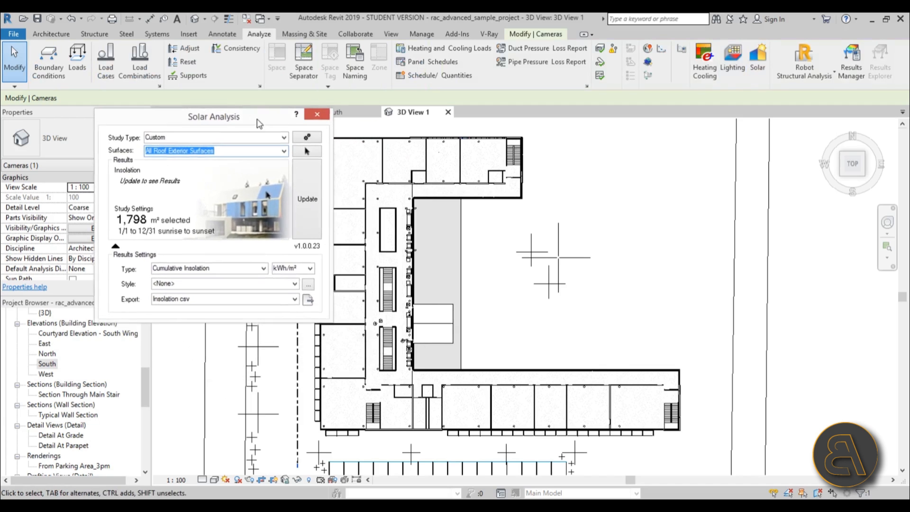
Select the floor surfaces with Solar Analysis Default style and update, giving 2,323,747 kWh over 3,348 m²
click(306, 151)
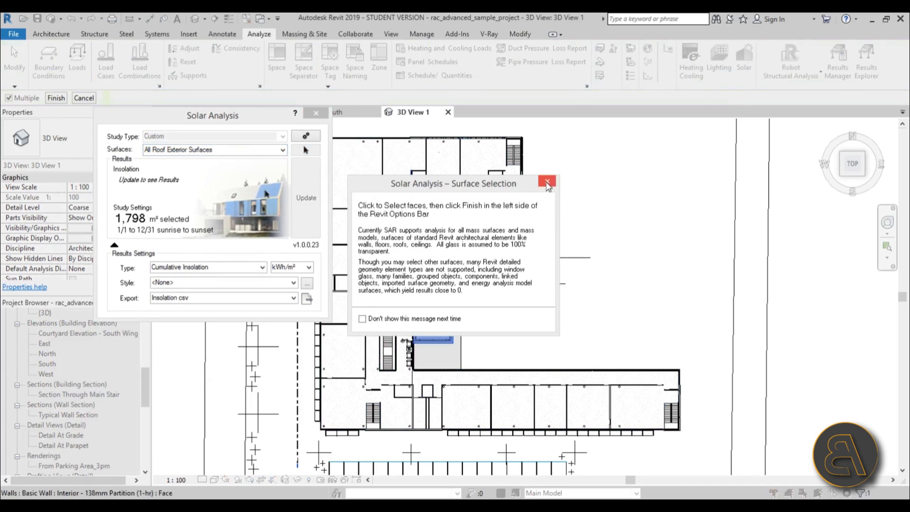
click(546, 184)
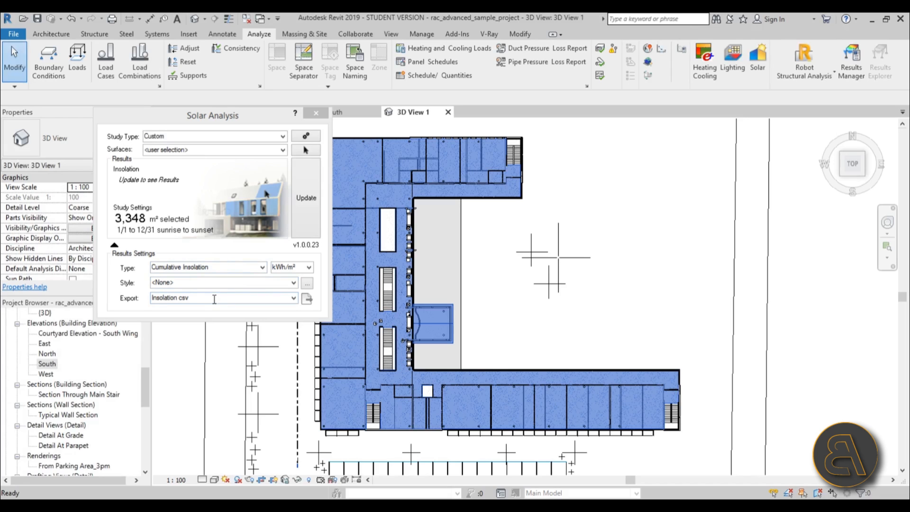
click(222, 283)
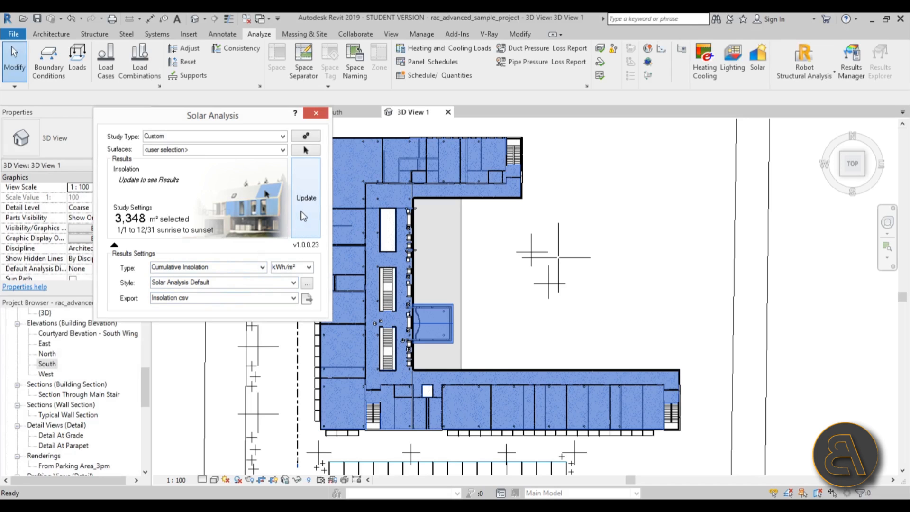
click(306, 197)
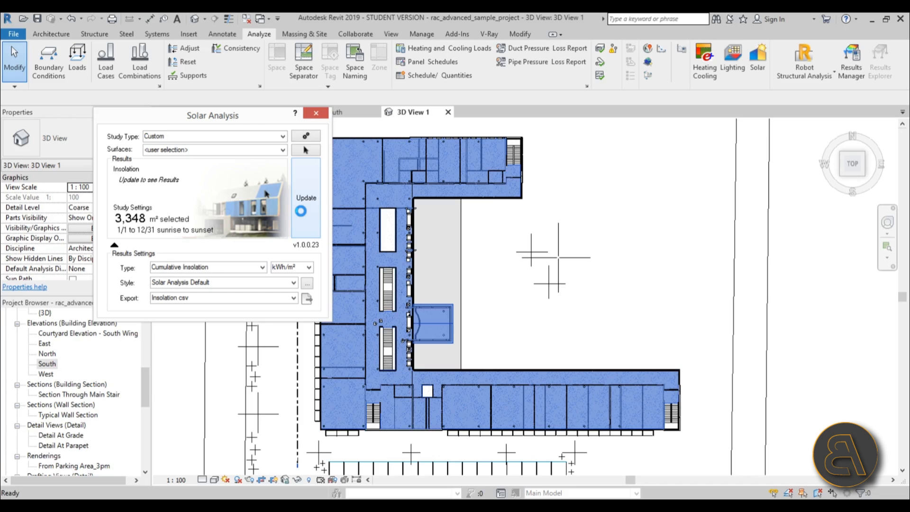
click(305, 197)
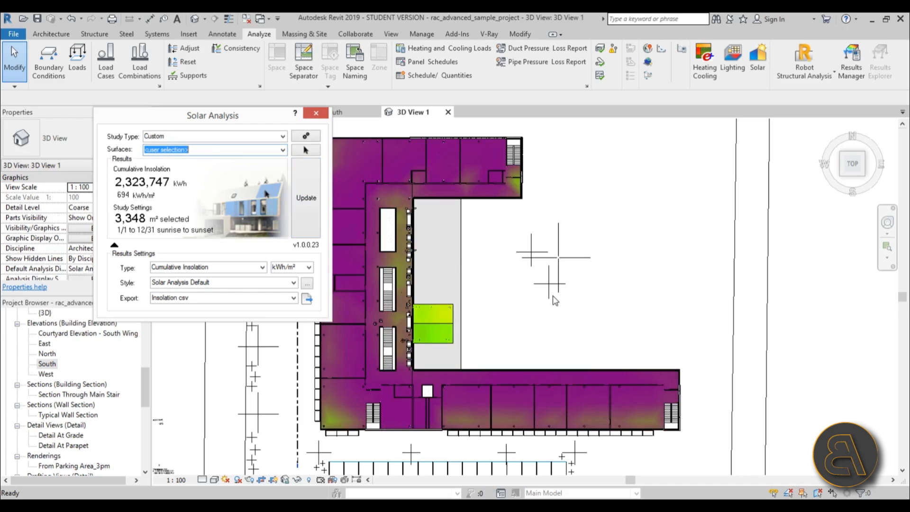
click(305, 150)
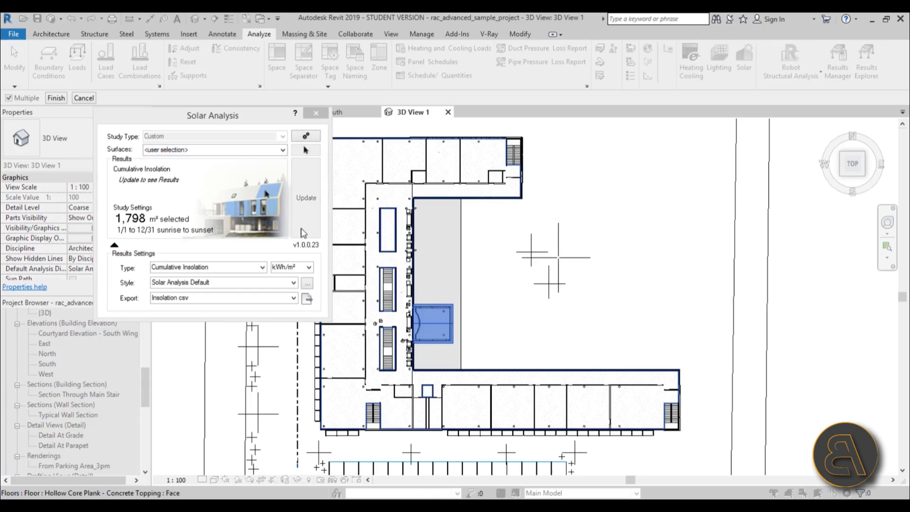
click(214, 150)
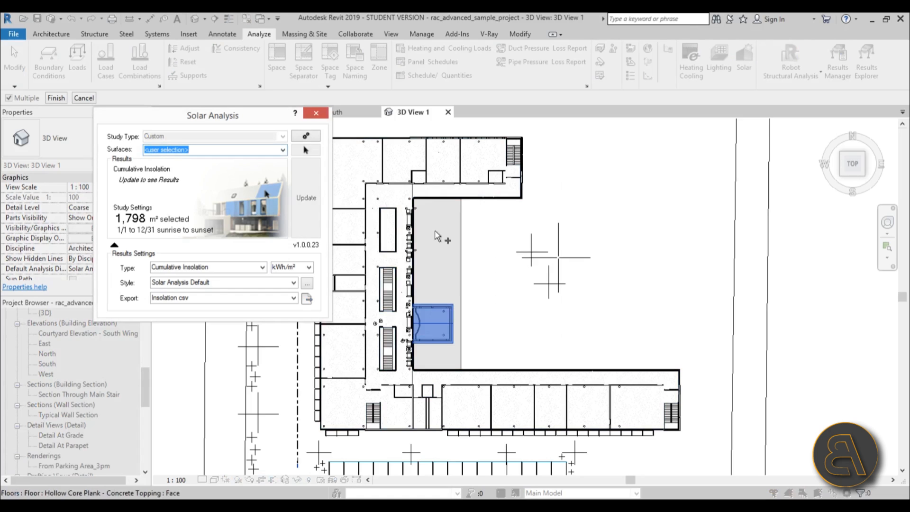
mouse_move(309, 153)
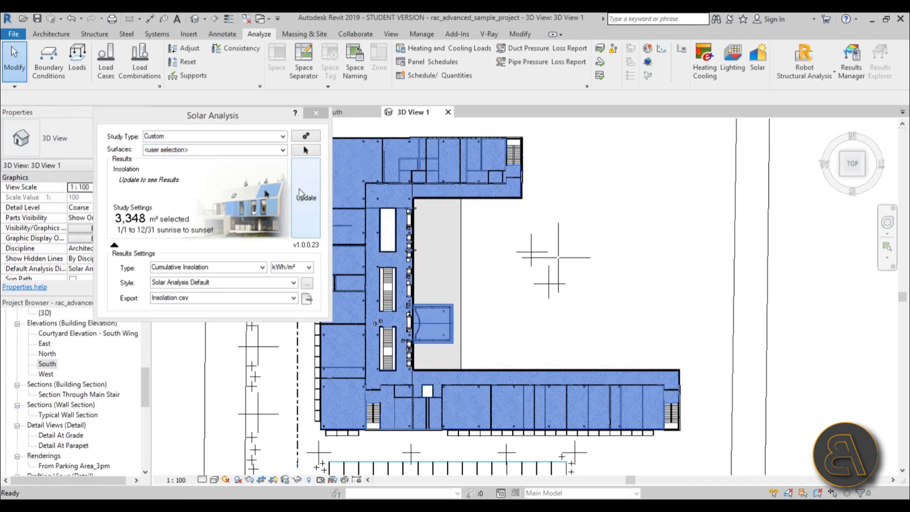
click(305, 197)
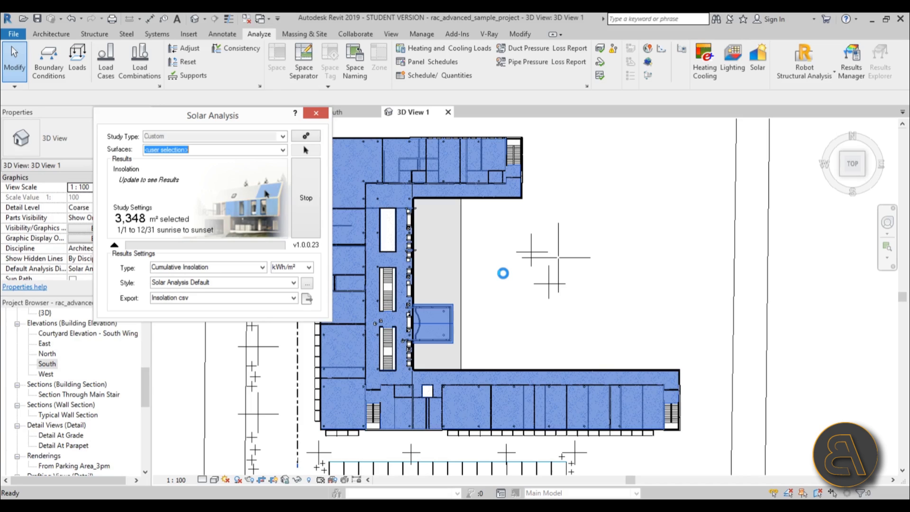
click(305, 197)
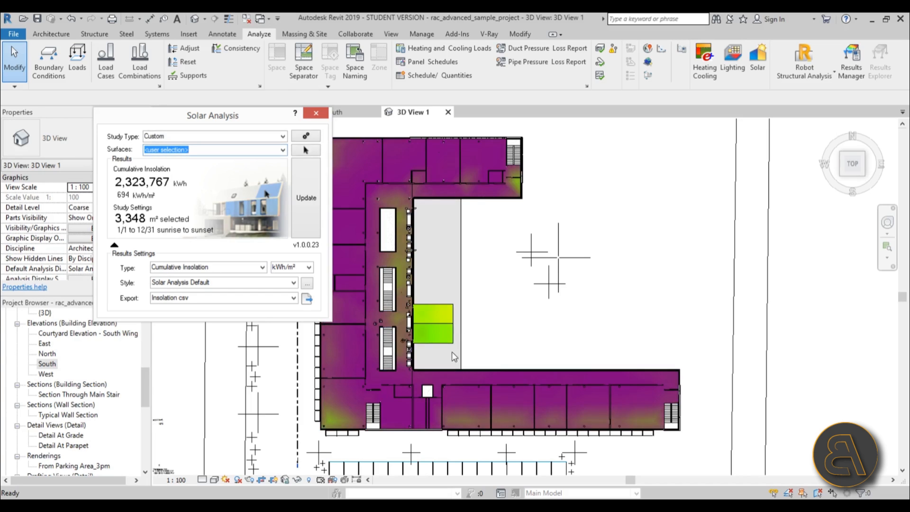
mouse_move(337, 424)
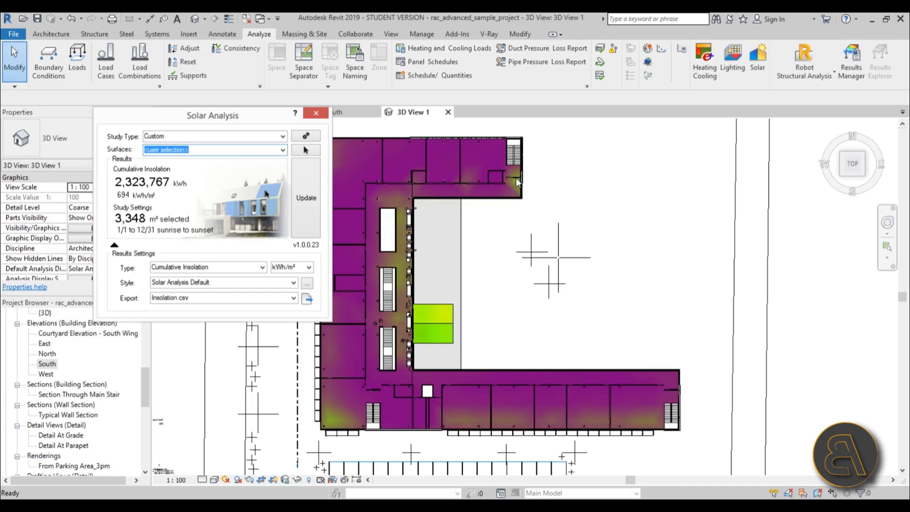
mouse_move(520, 428)
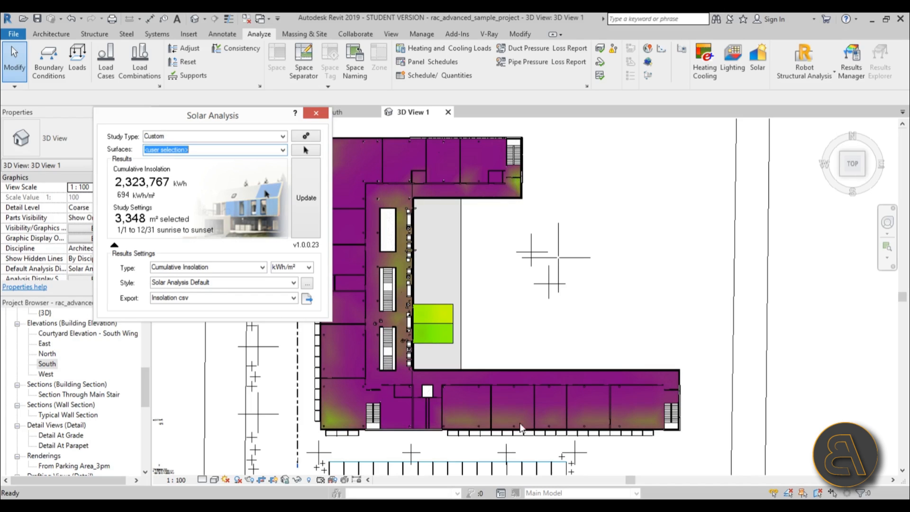
mouse_move(498, 427)
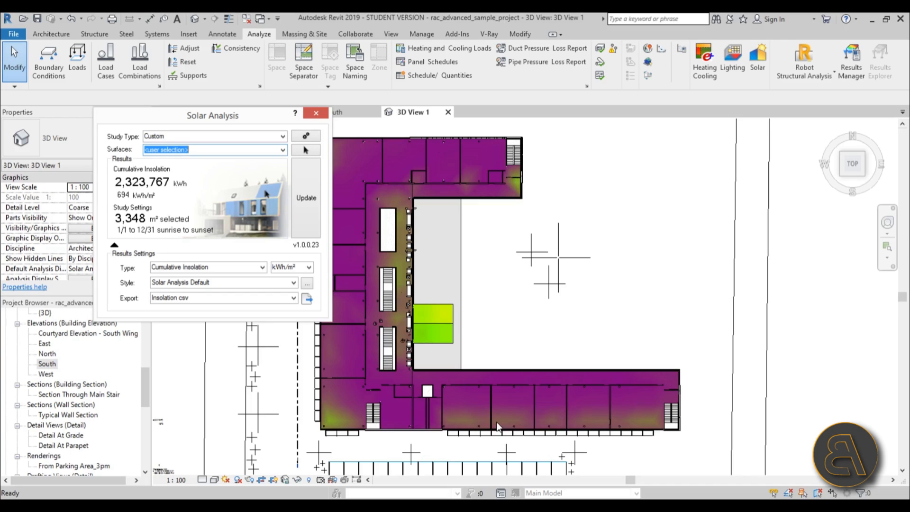
mouse_move(618, 442)
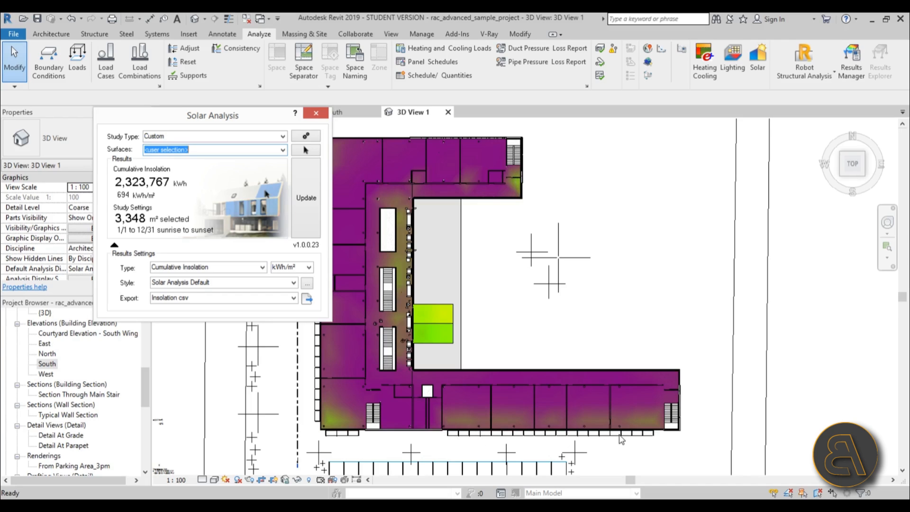
mouse_move(654, 441)
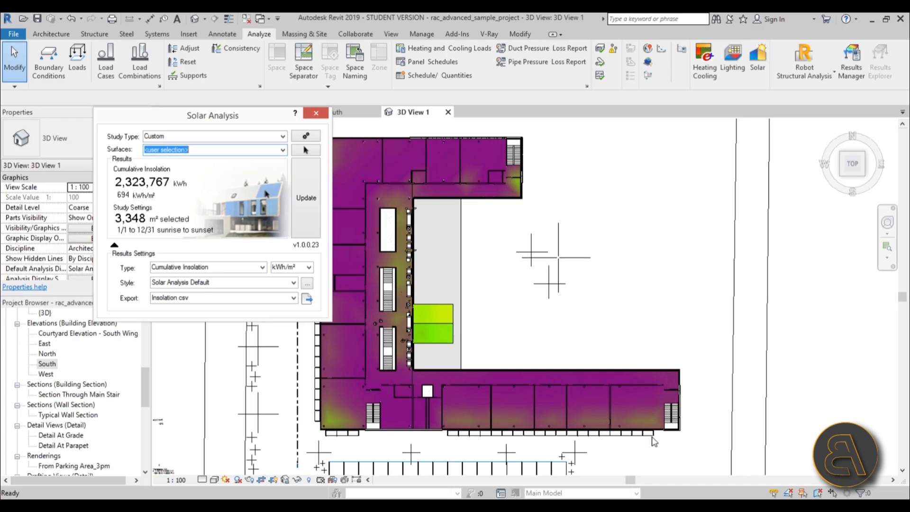
mouse_move(616, 427)
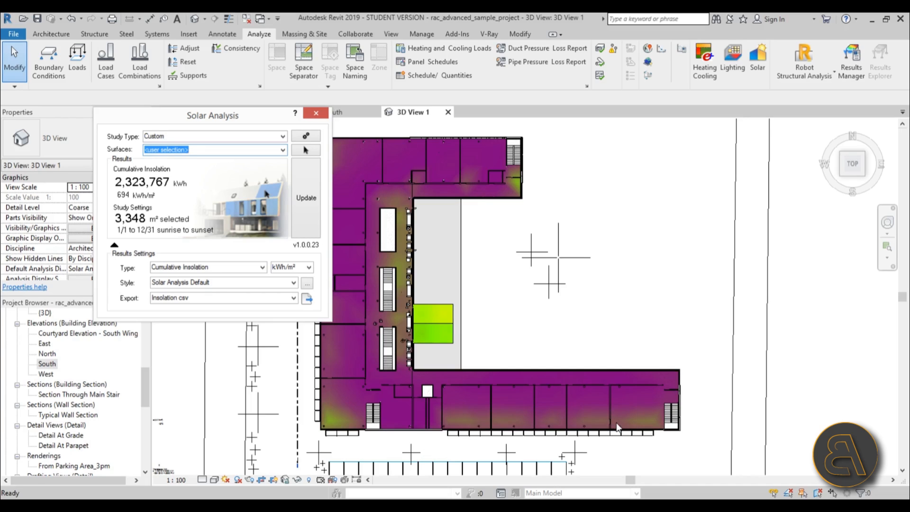
mouse_move(330, 445)
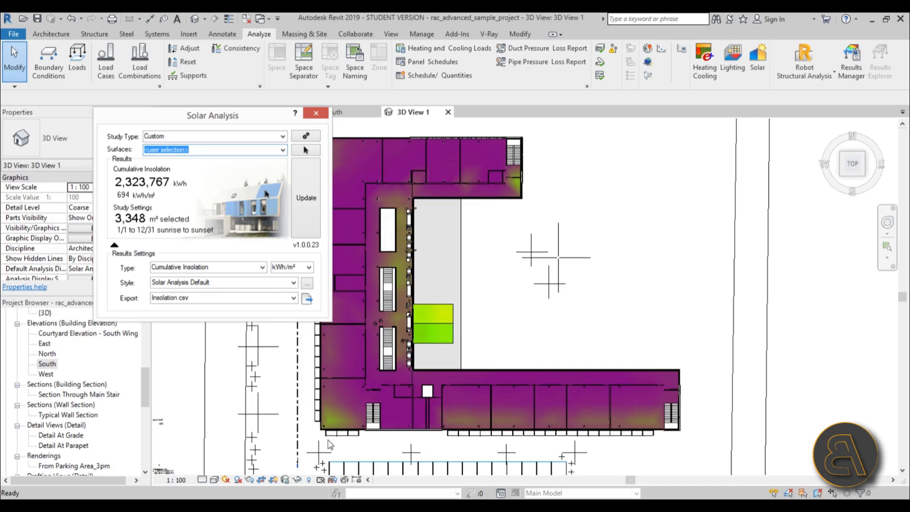